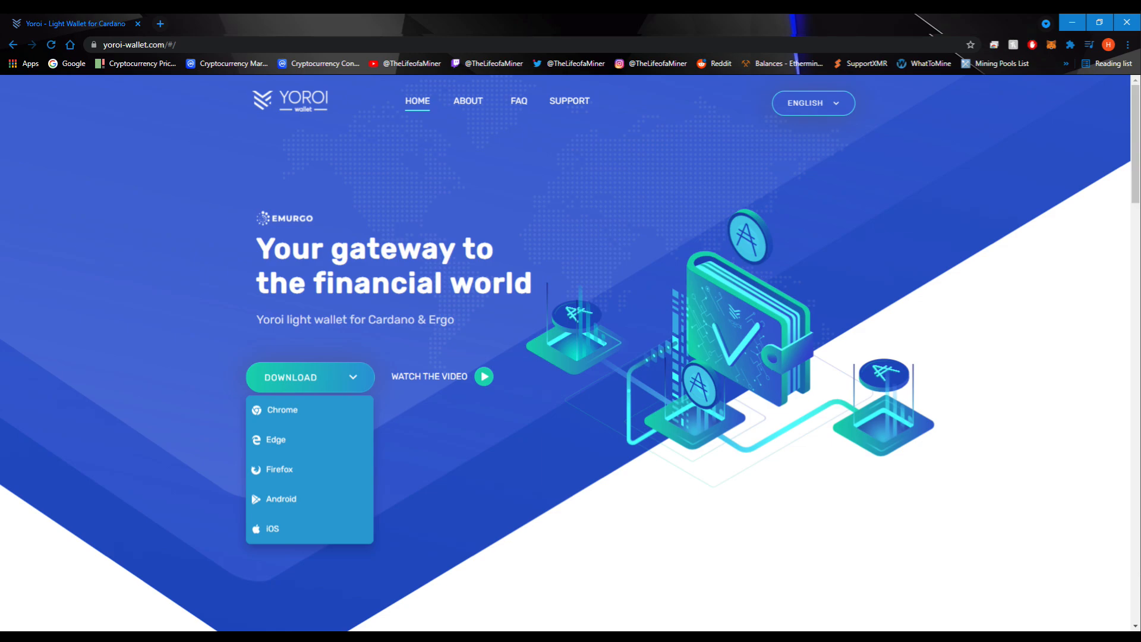
- Switch to the TradeOgre markets tab listing BTC markets, including Ergo
click(350, 23)
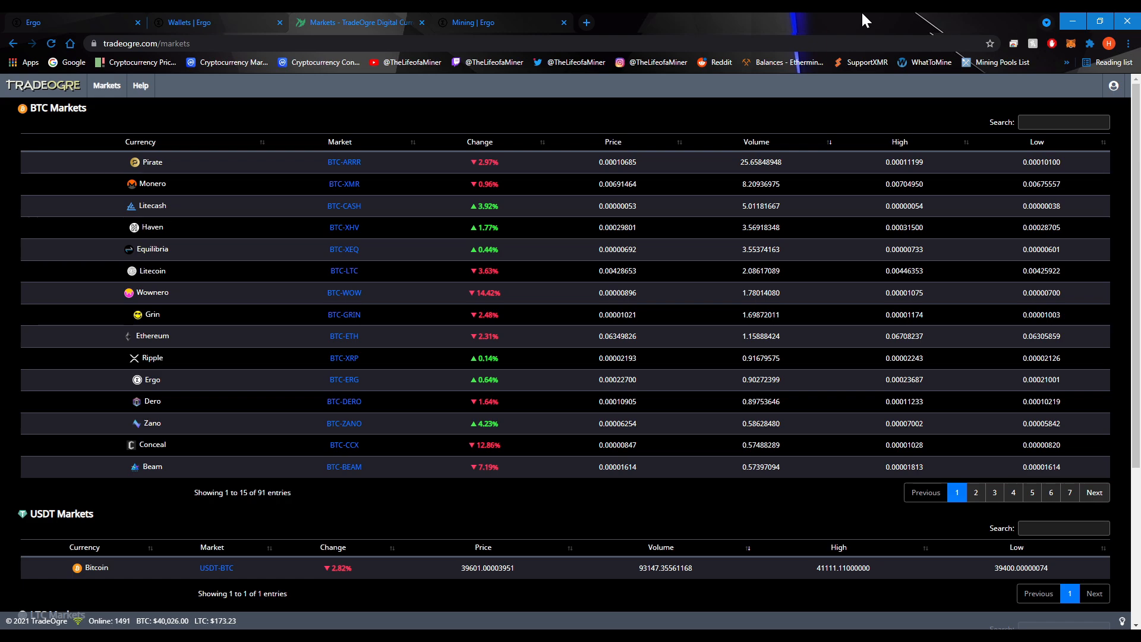
- Search 'ergo' in TradeOgre balances and select the ERG deposit address
click(1114, 85)
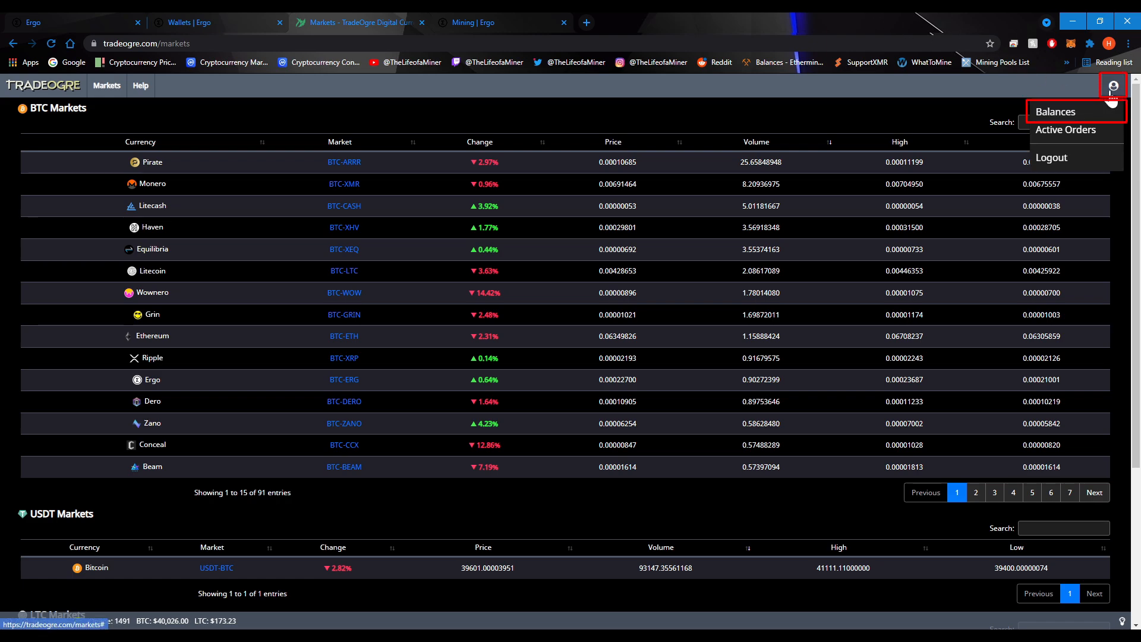
click(1055, 112)
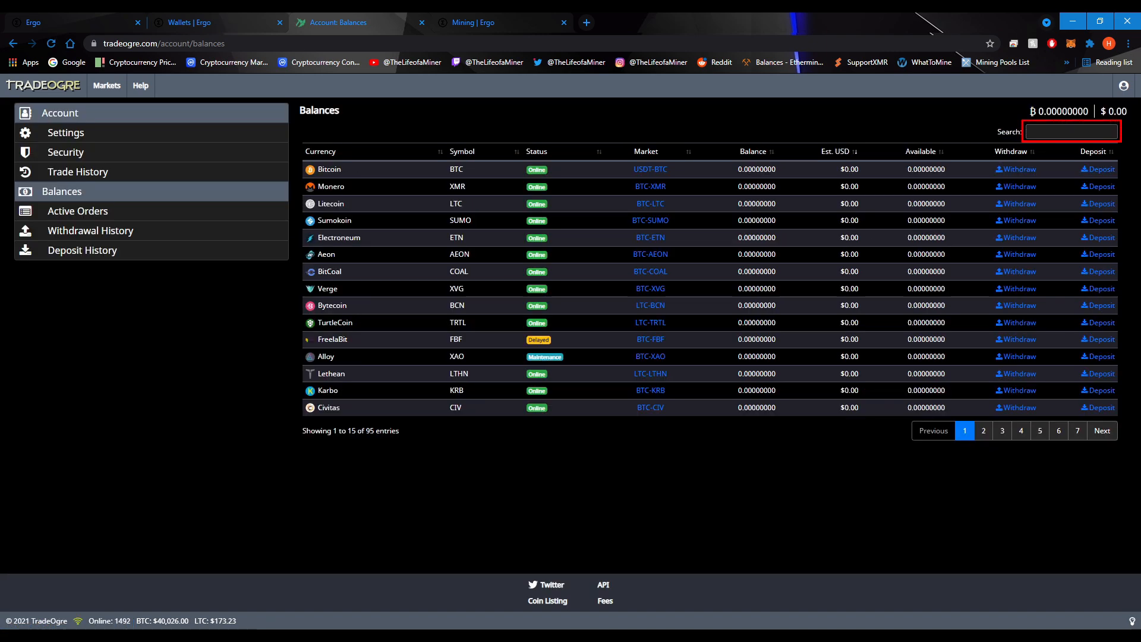
text(ergo)
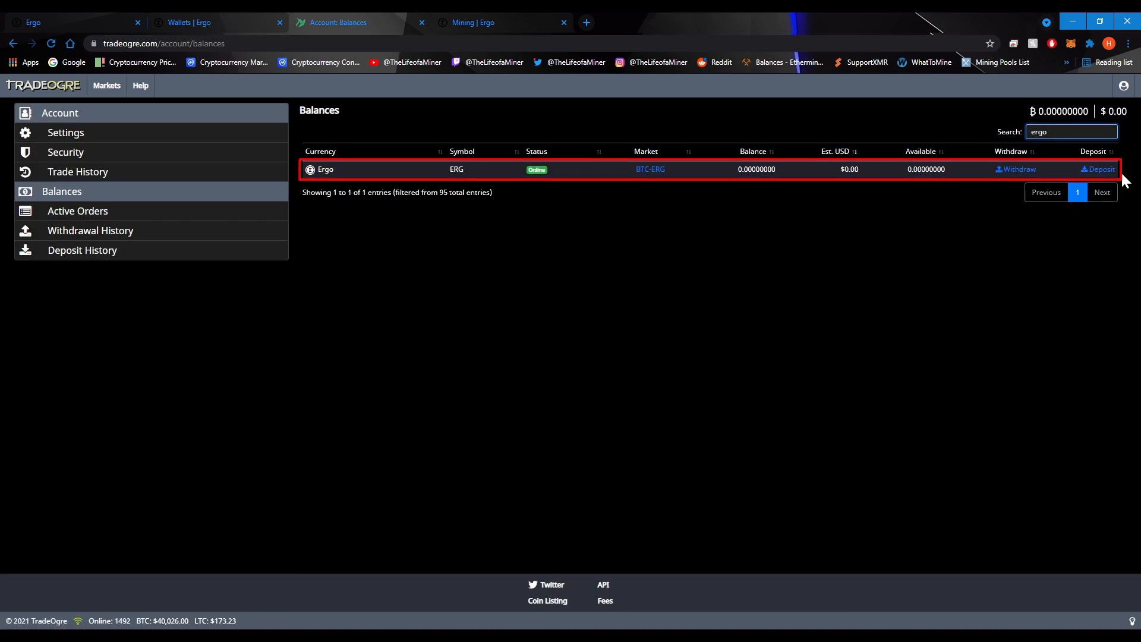
click(1100, 169)
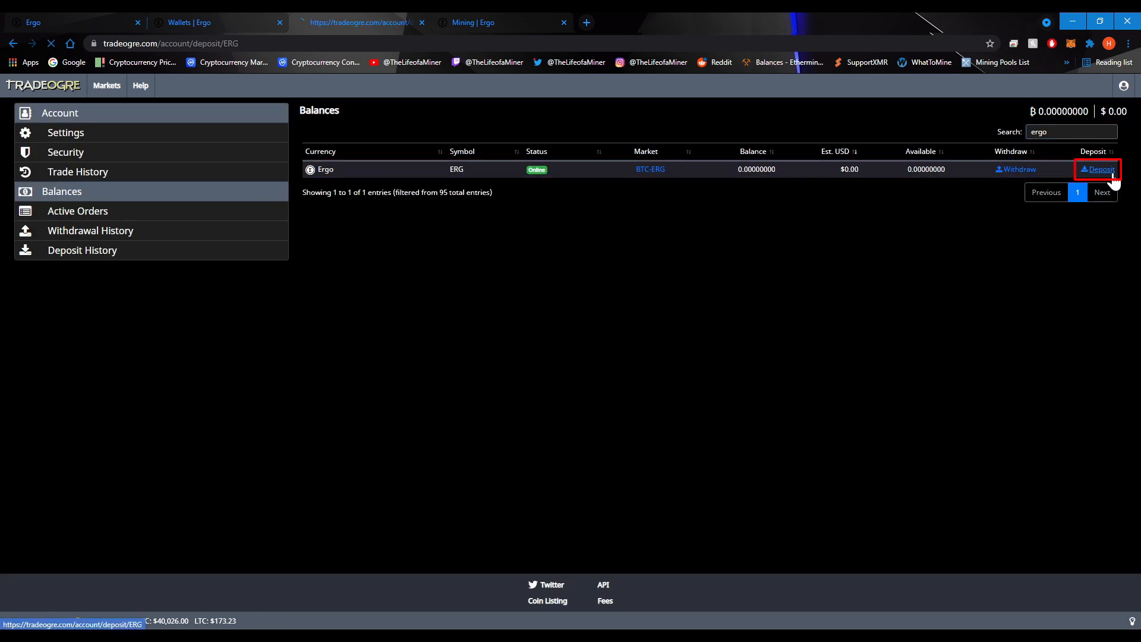
click(1099, 170)
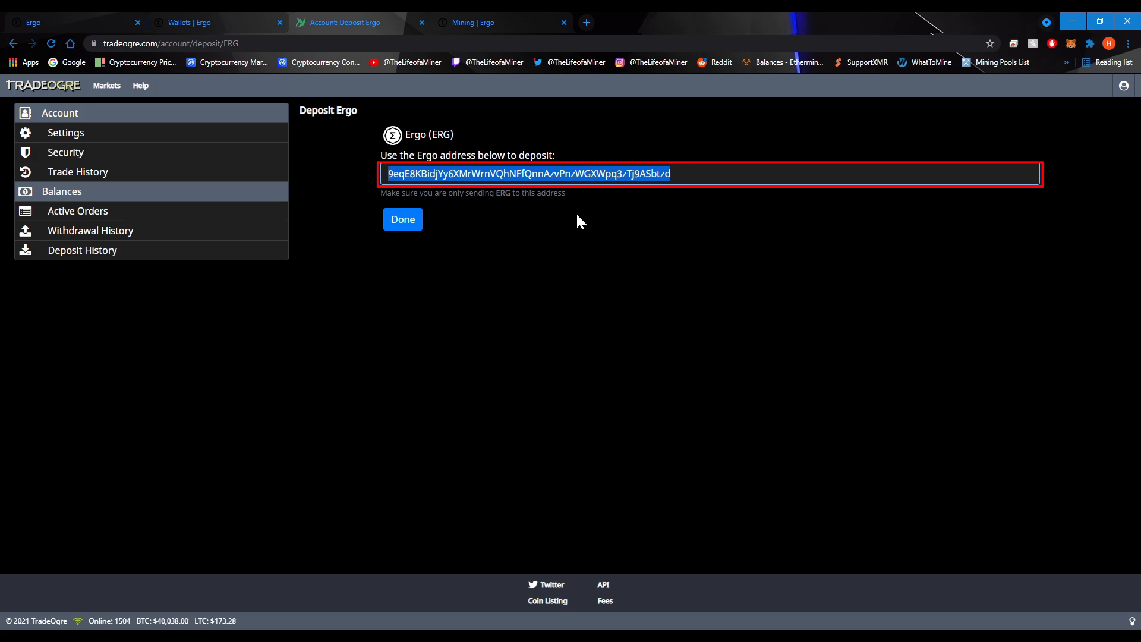
click(477, 23)
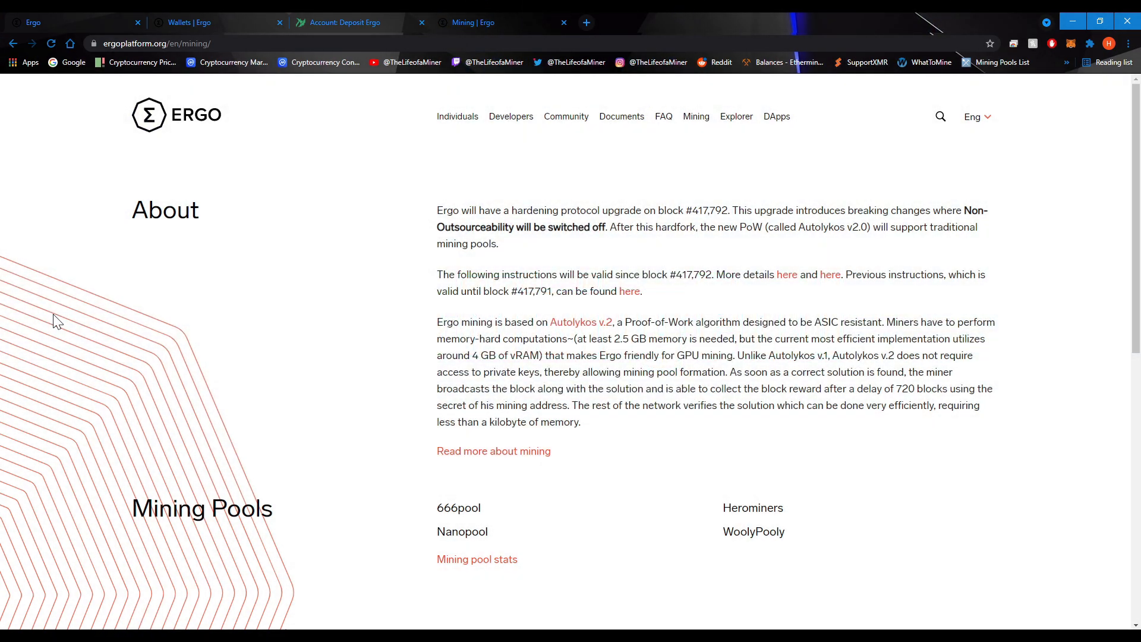
mouse_move(500, 564)
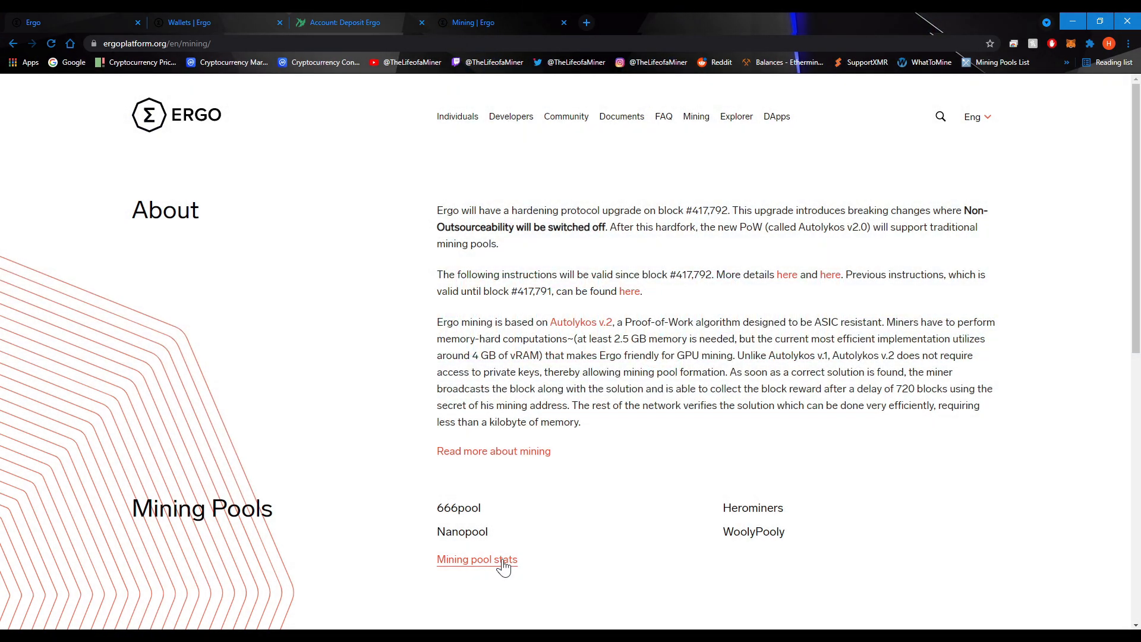
mouse_move(603, 566)
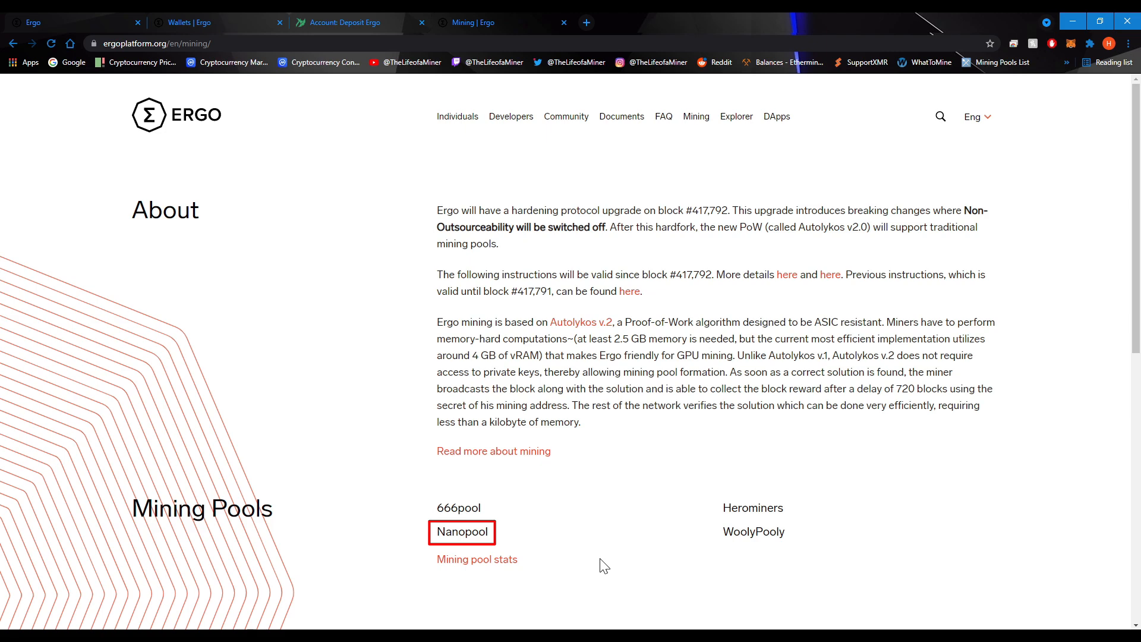
- Open Nanopool from the Mining Pools list on the Ergo mining page
click(462, 531)
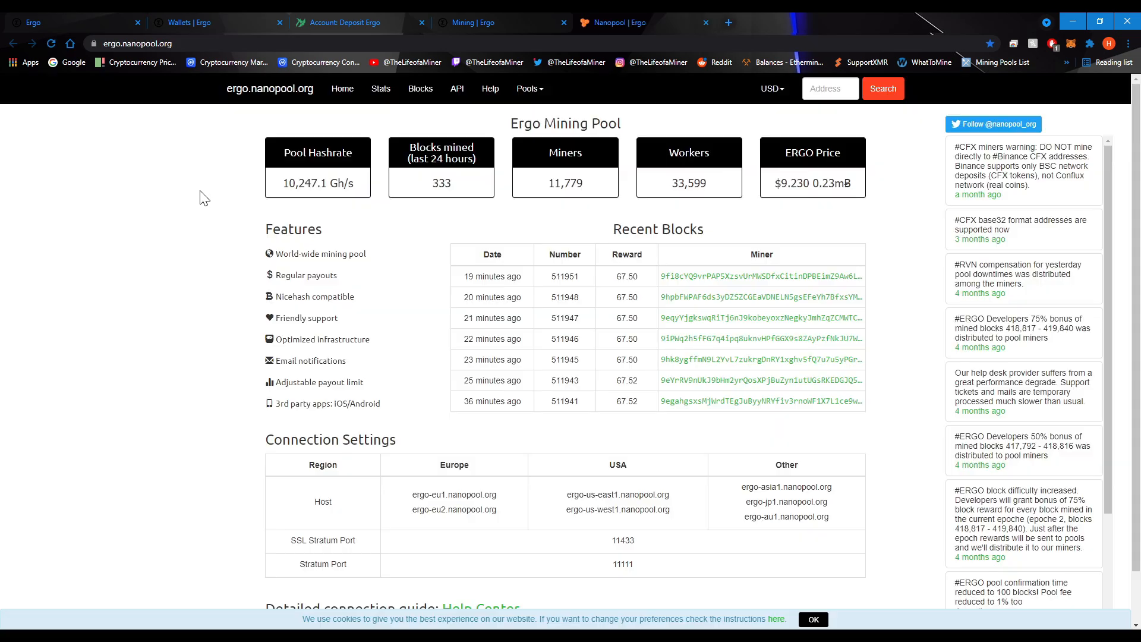
- Dismiss Nanopool's cookie notice on the Ergo pool page
click(813, 619)
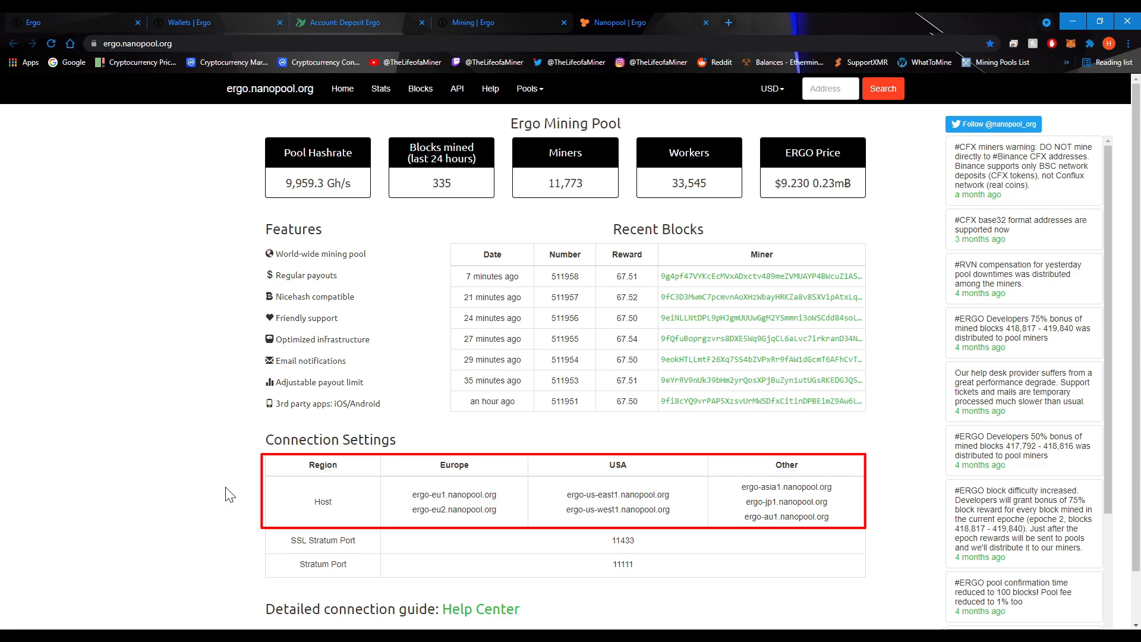
mouse_move(623, 445)
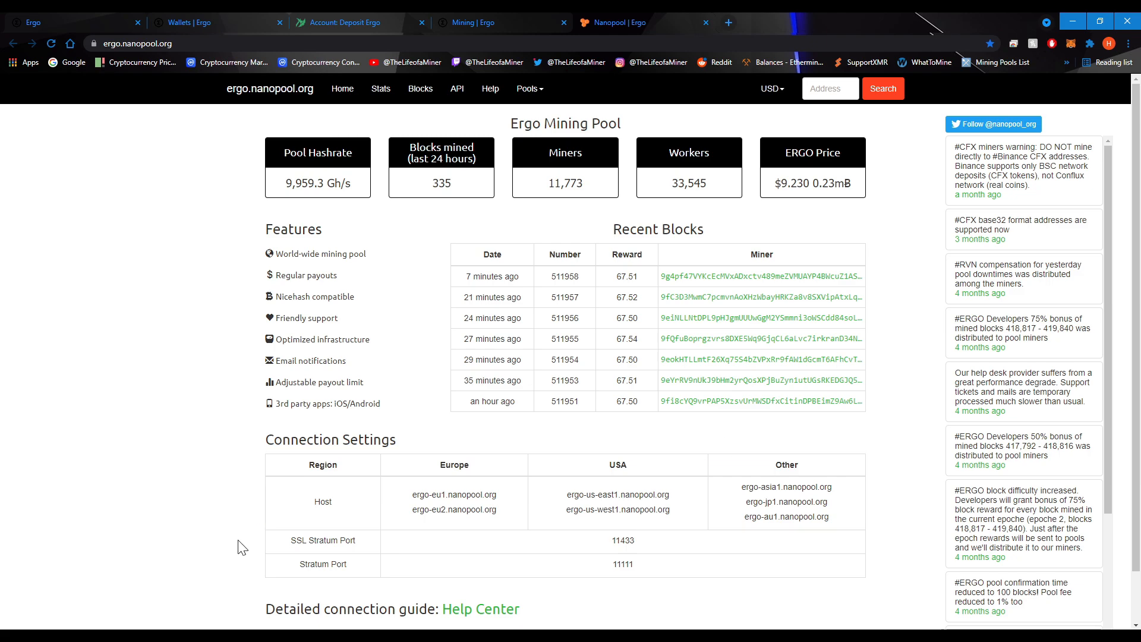
mouse_move(247, 585)
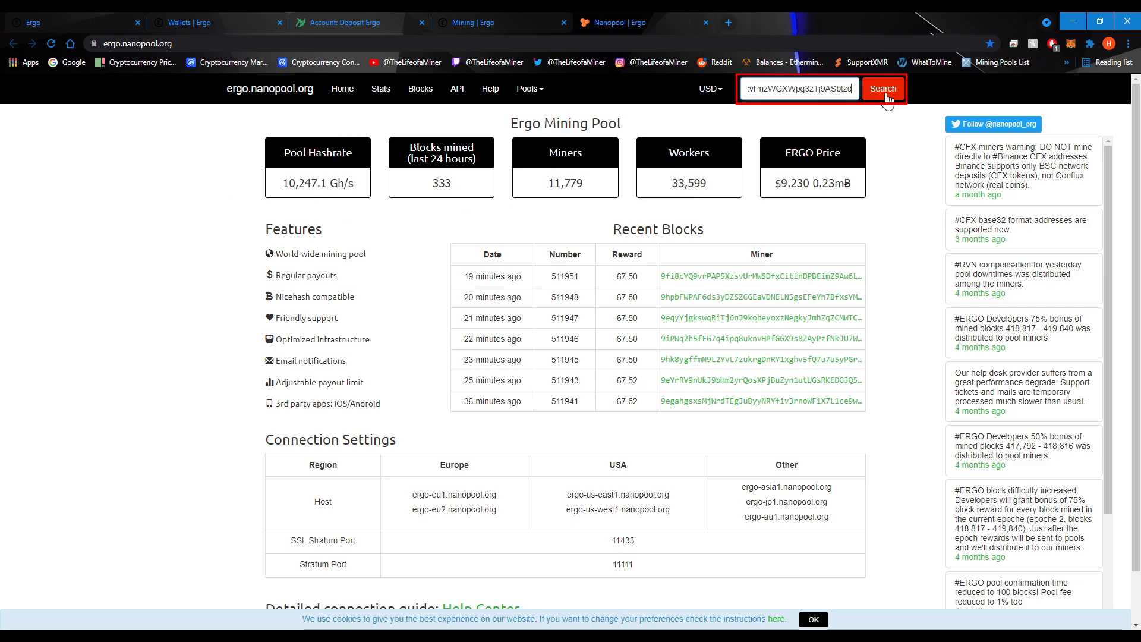
- Search the wallet address to show its Nanopool account with worker Test and 0.003 ERGO
click(883, 89)
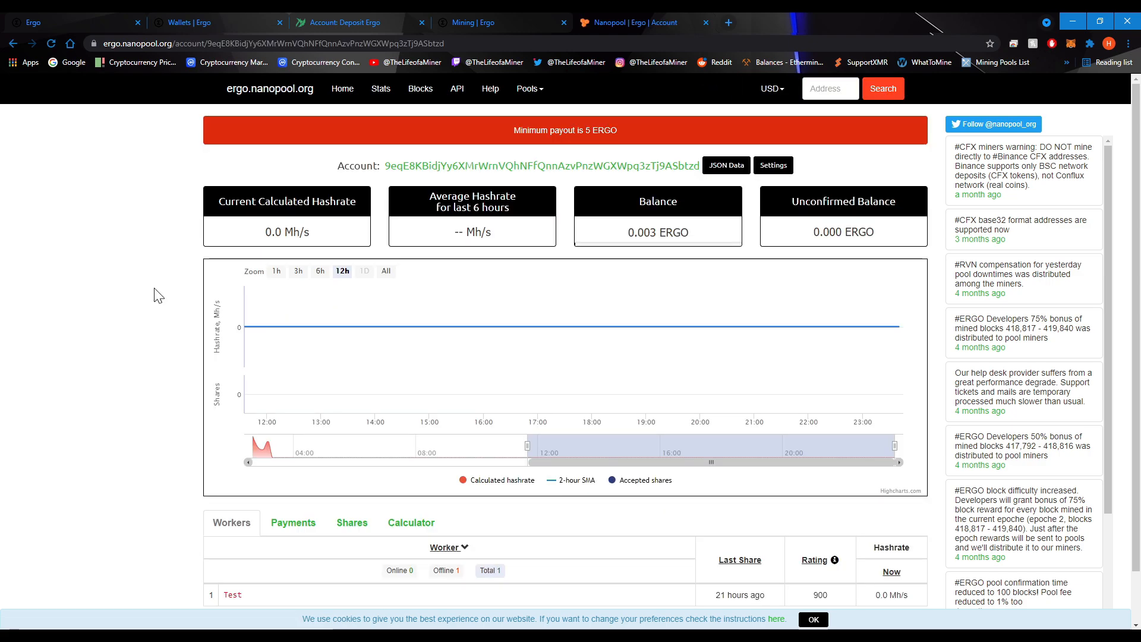
mouse_move(155, 258)
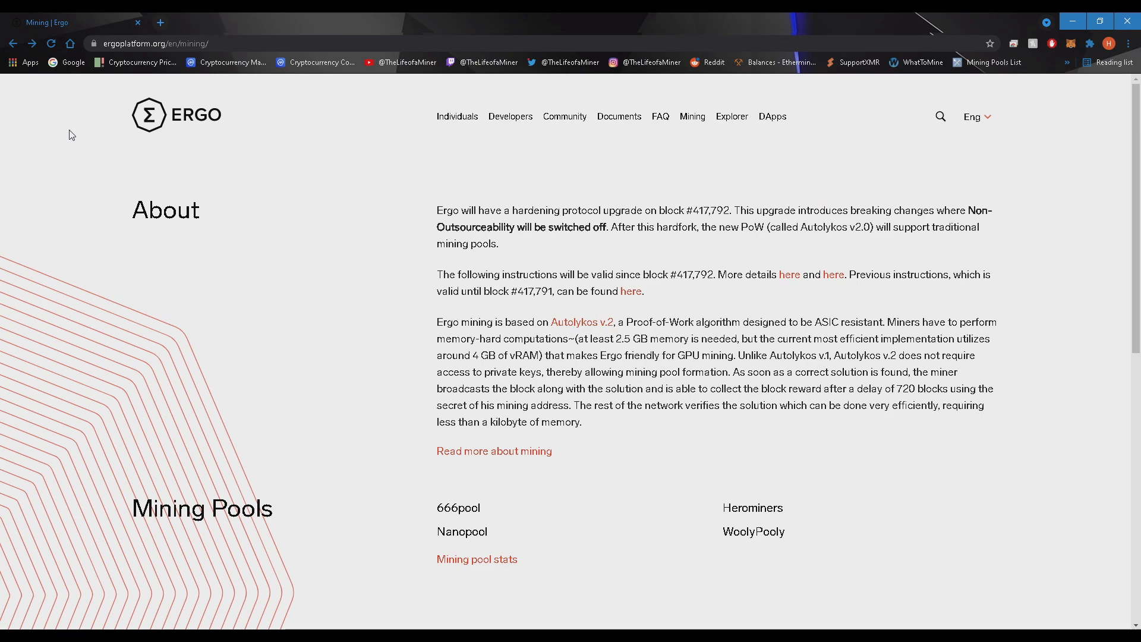
- Scroll to Miners and open NBMiner's GitHub releases page for v37.6
scroll(down, 3)
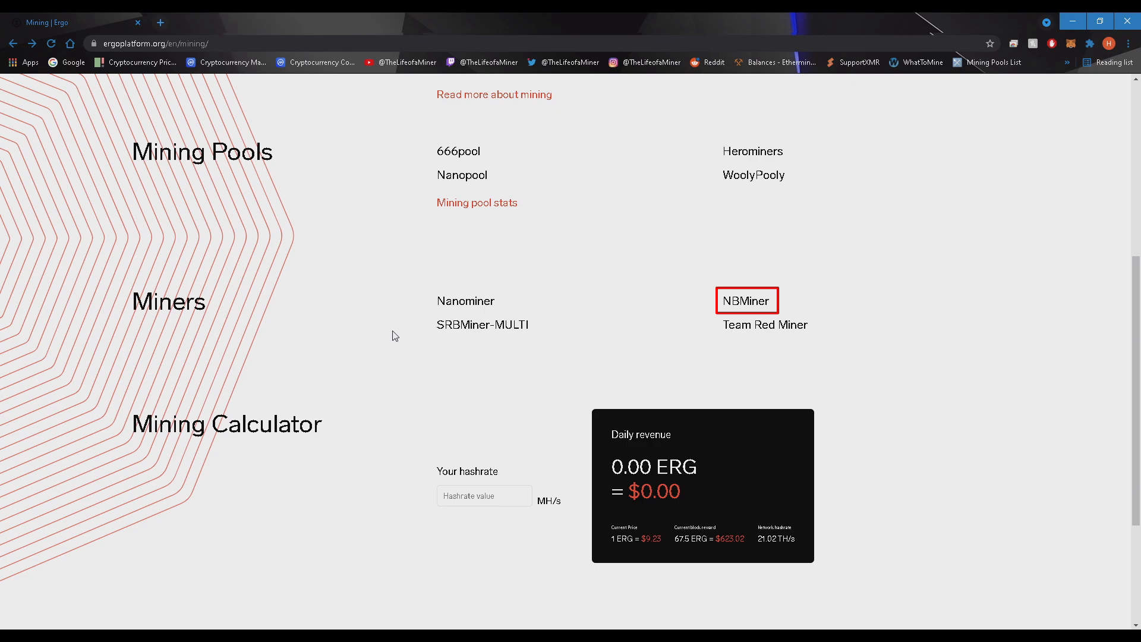
mouse_move(766, 311)
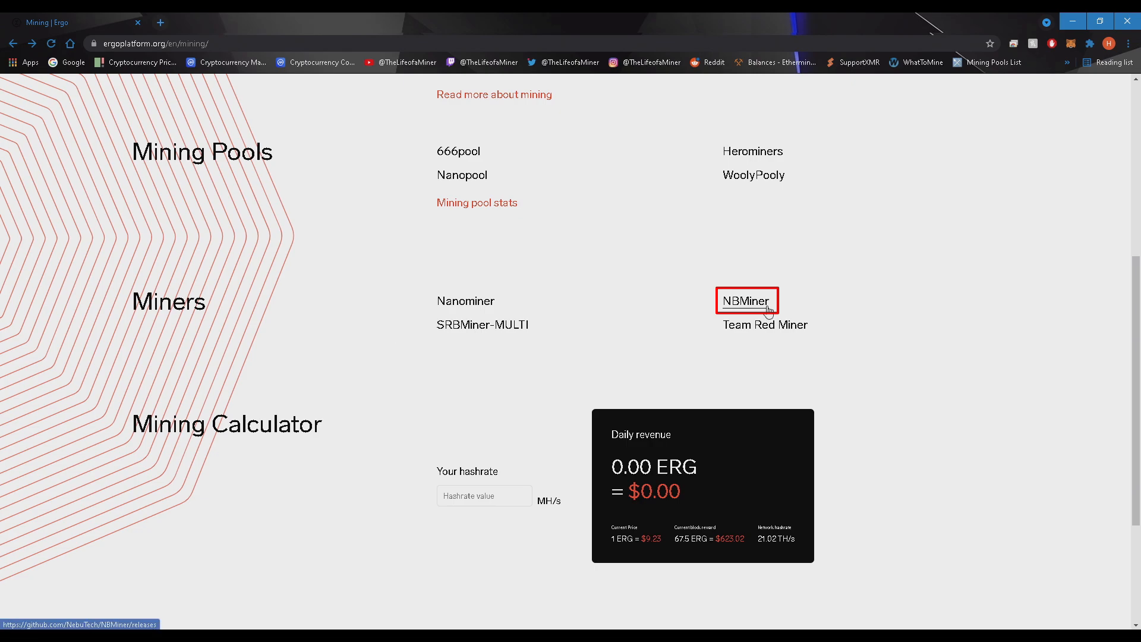
click(746, 301)
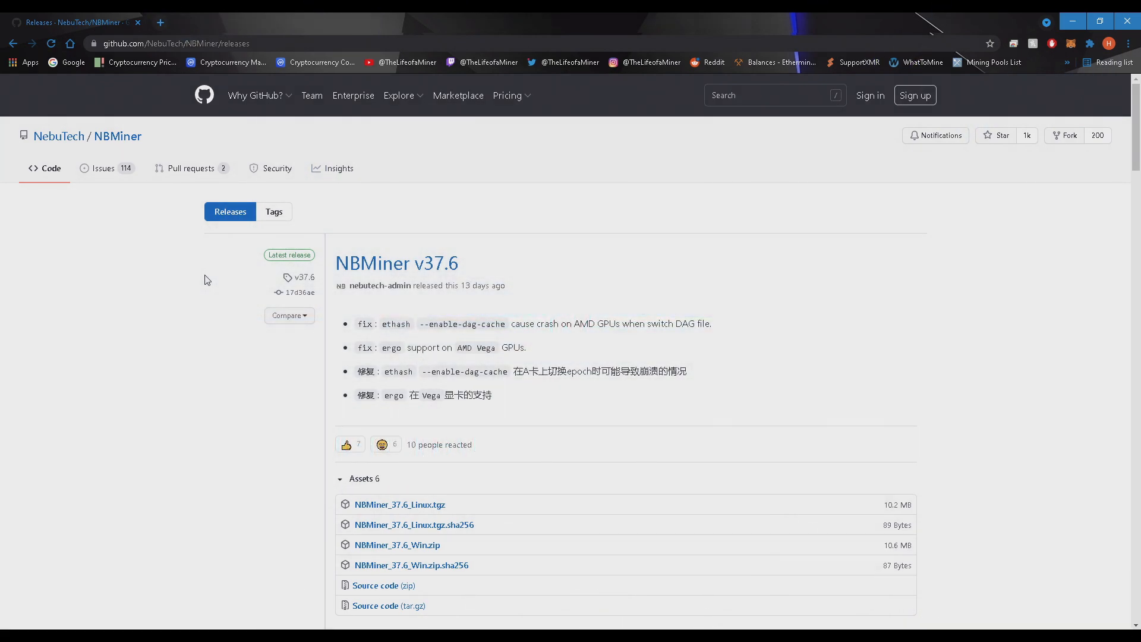
mouse_move(106, 292)
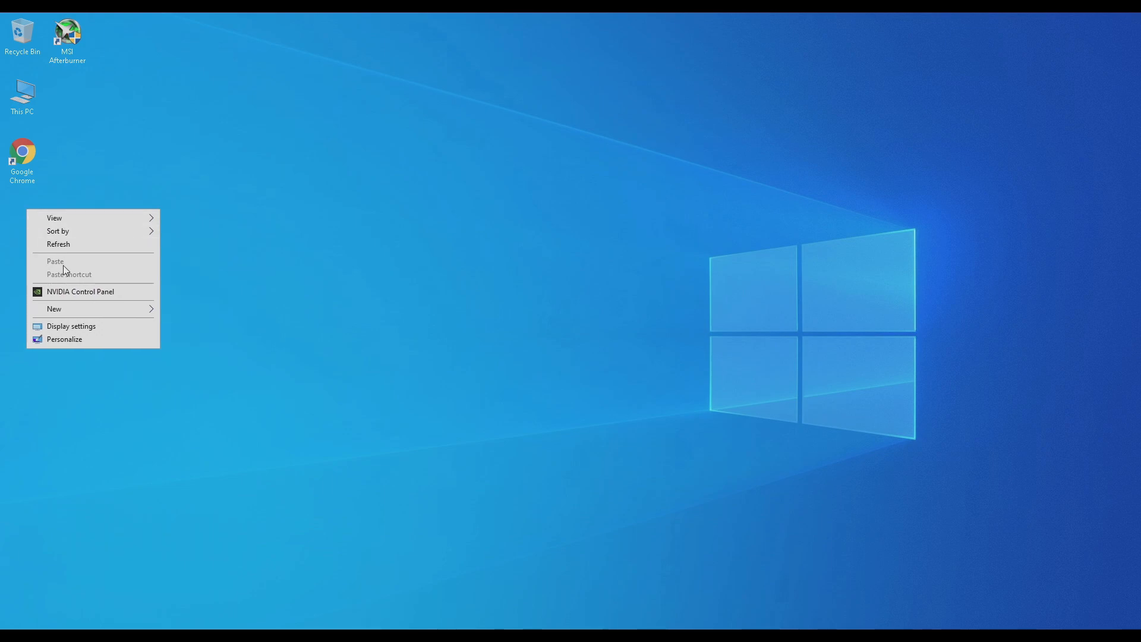
- Create a desktop folder named 'Miner Program' and start a Windows search
click(54, 309)
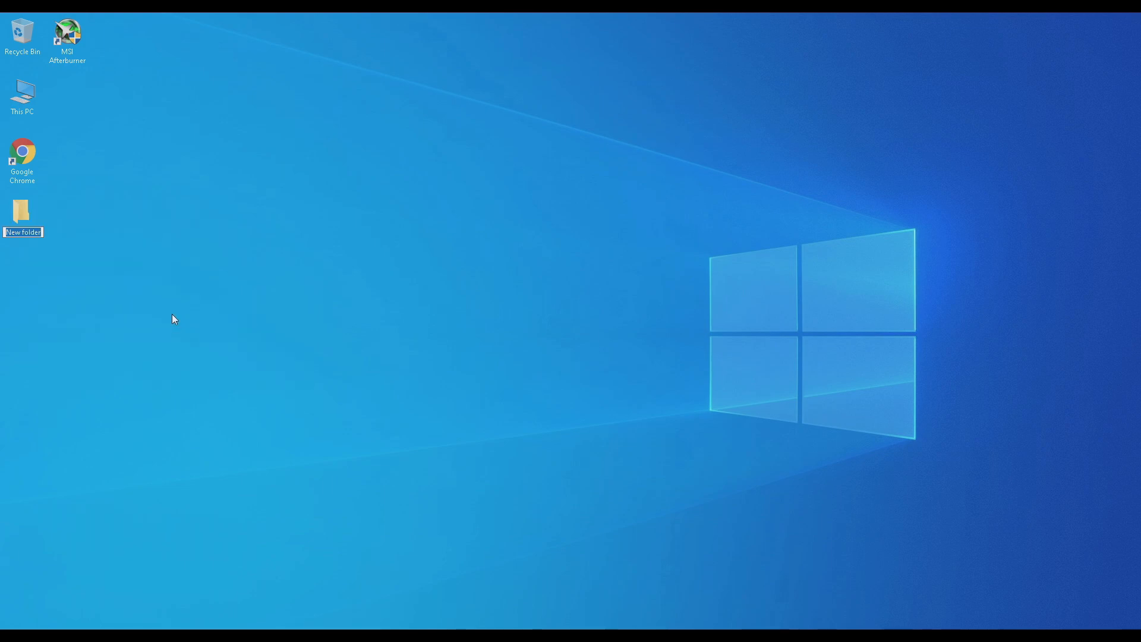
text(Miner Program)
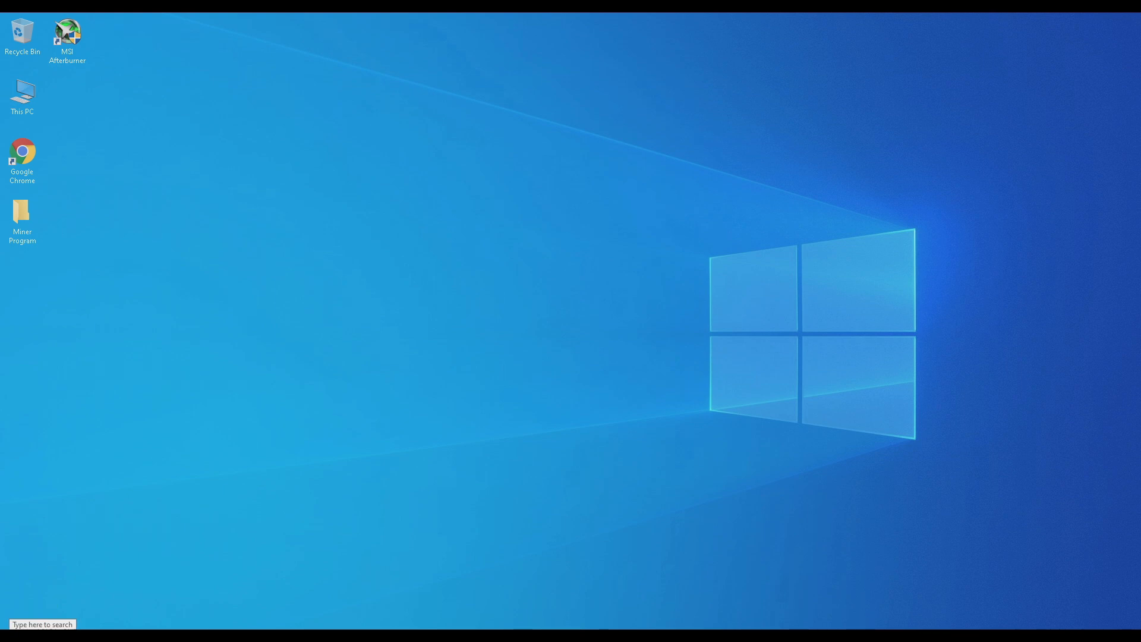
click(41, 624)
text(windows se)
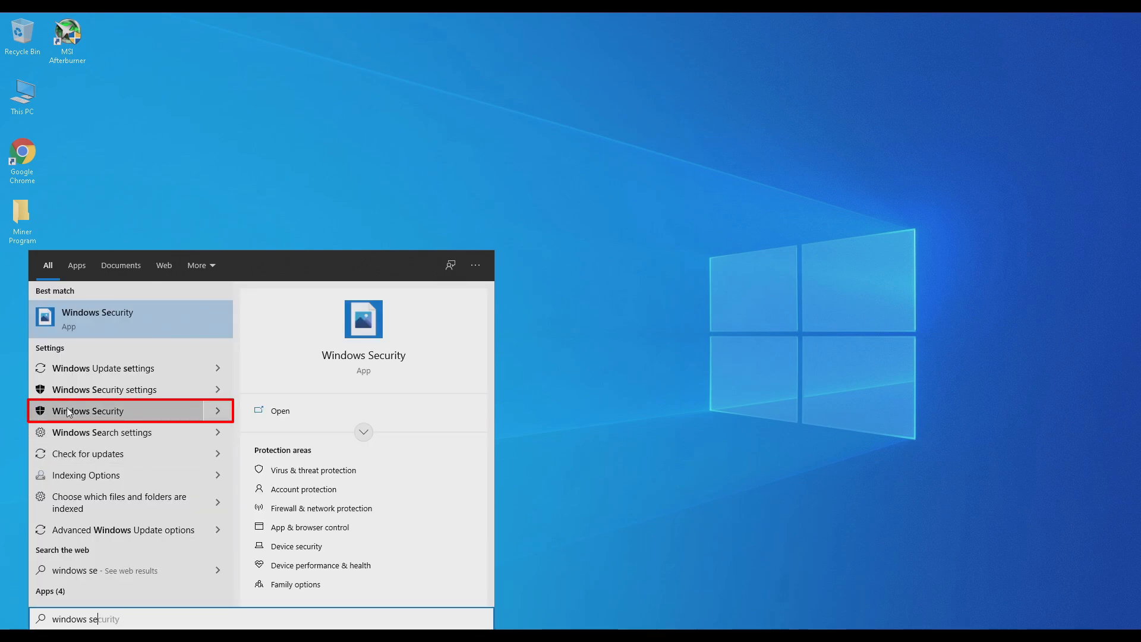
- Turn off real-time protection in Virus & threat protection settings and scroll to Exclusions
click(88, 411)
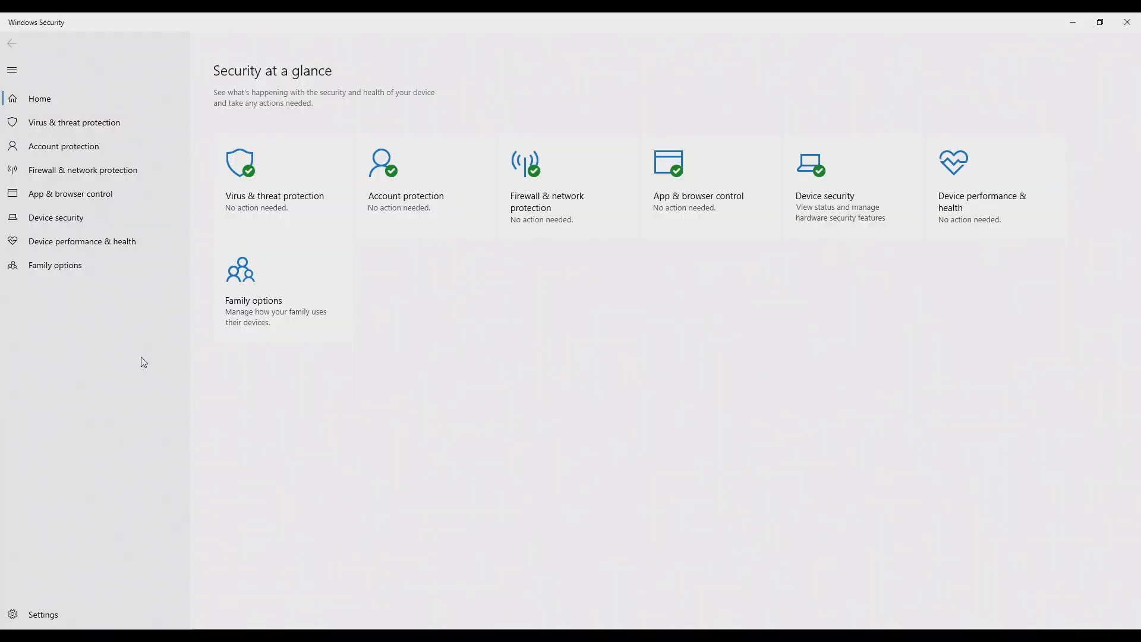
click(73, 122)
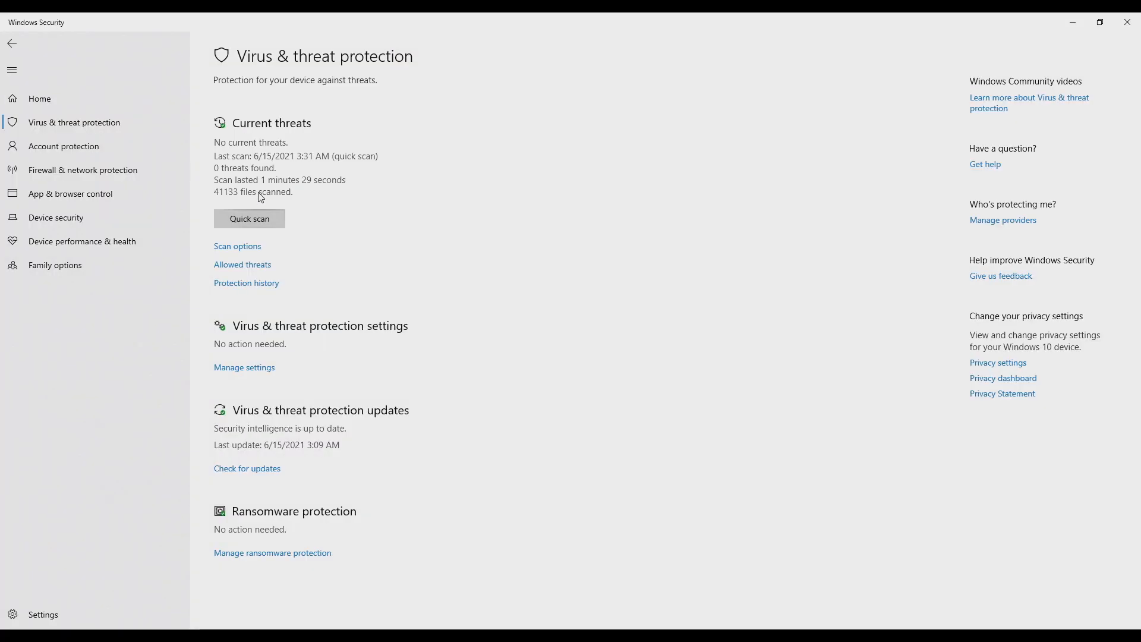
mouse_move(308, 353)
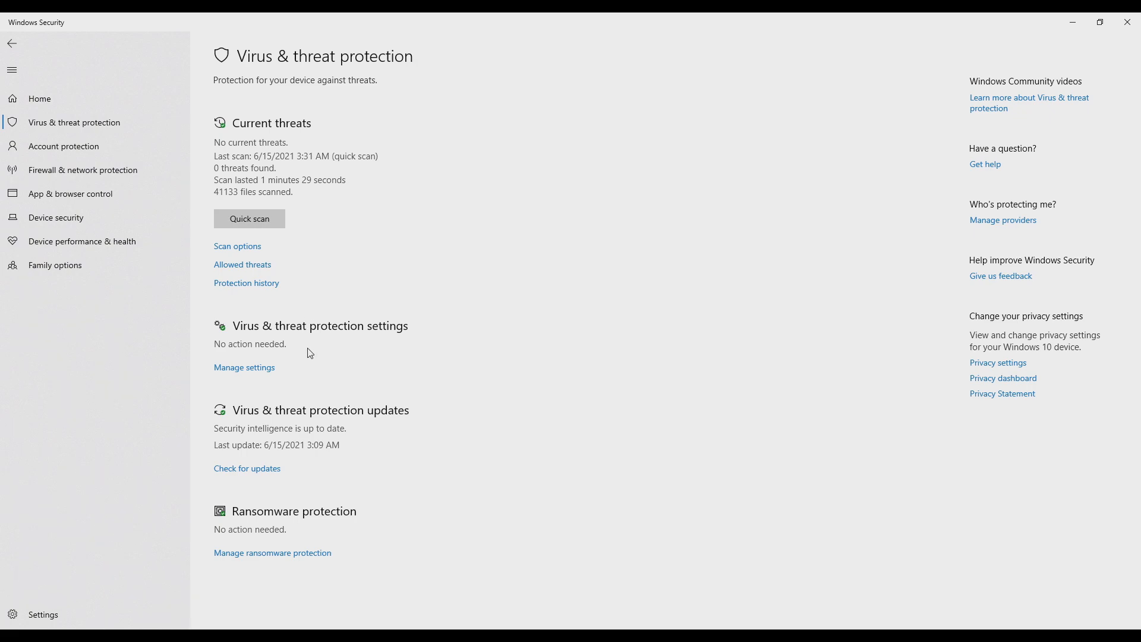
click(243, 367)
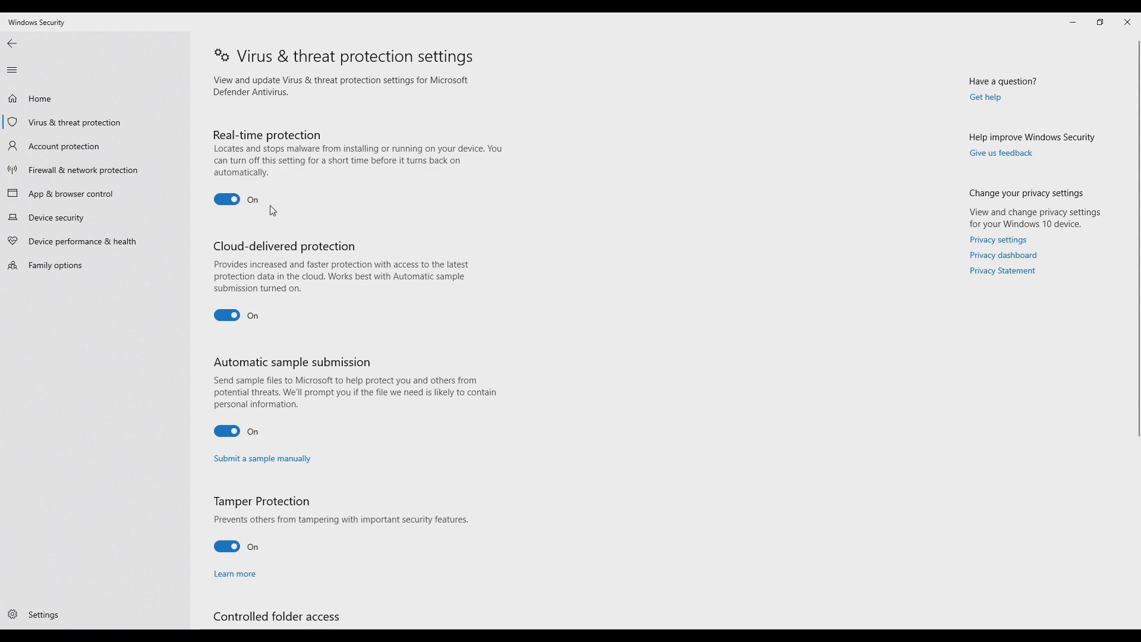
click(225, 199)
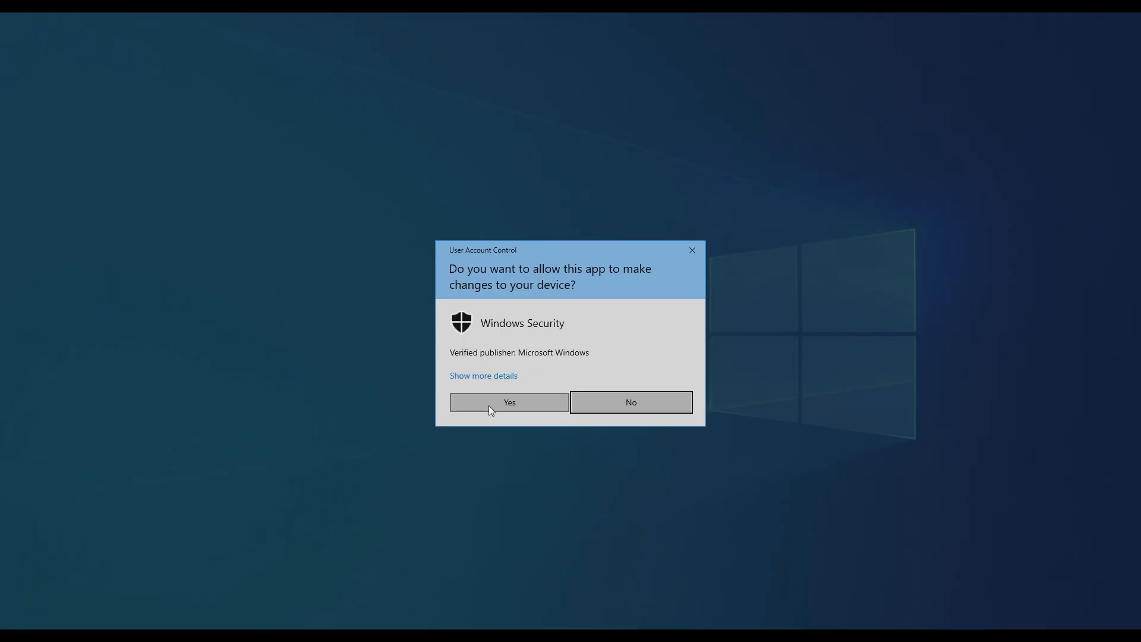
click(509, 402)
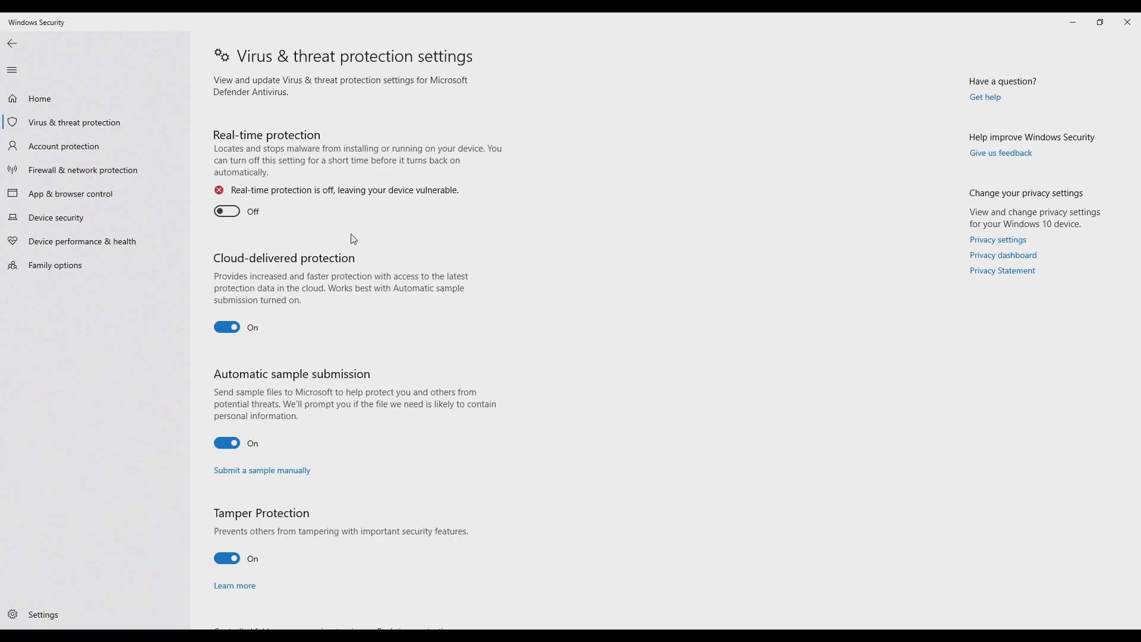
scroll(down, 3)
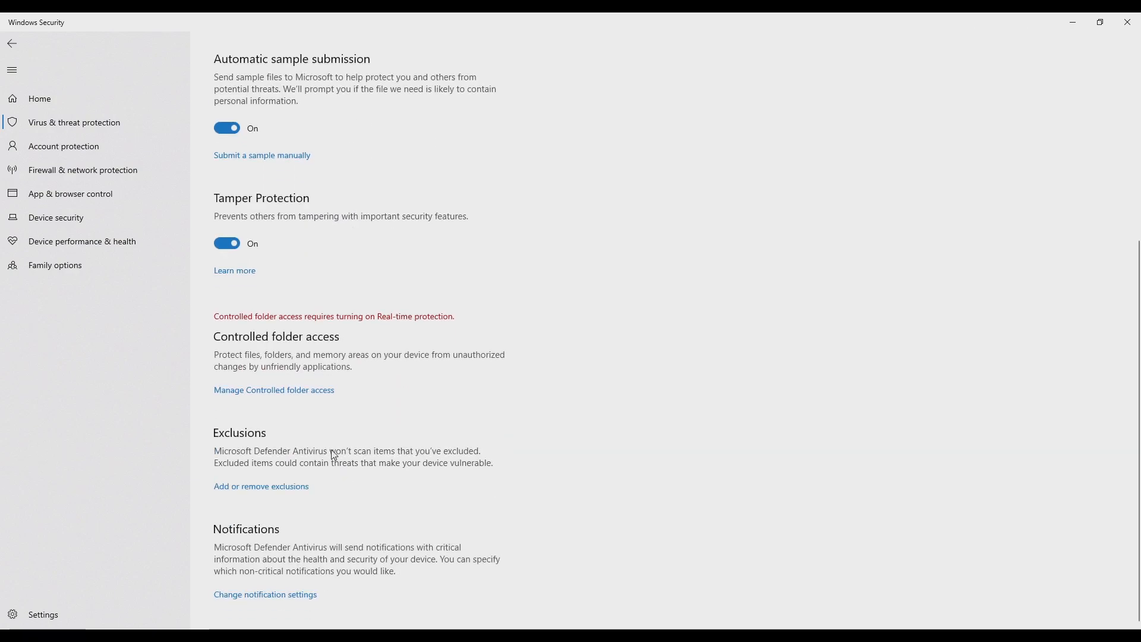
mouse_move(345, 480)
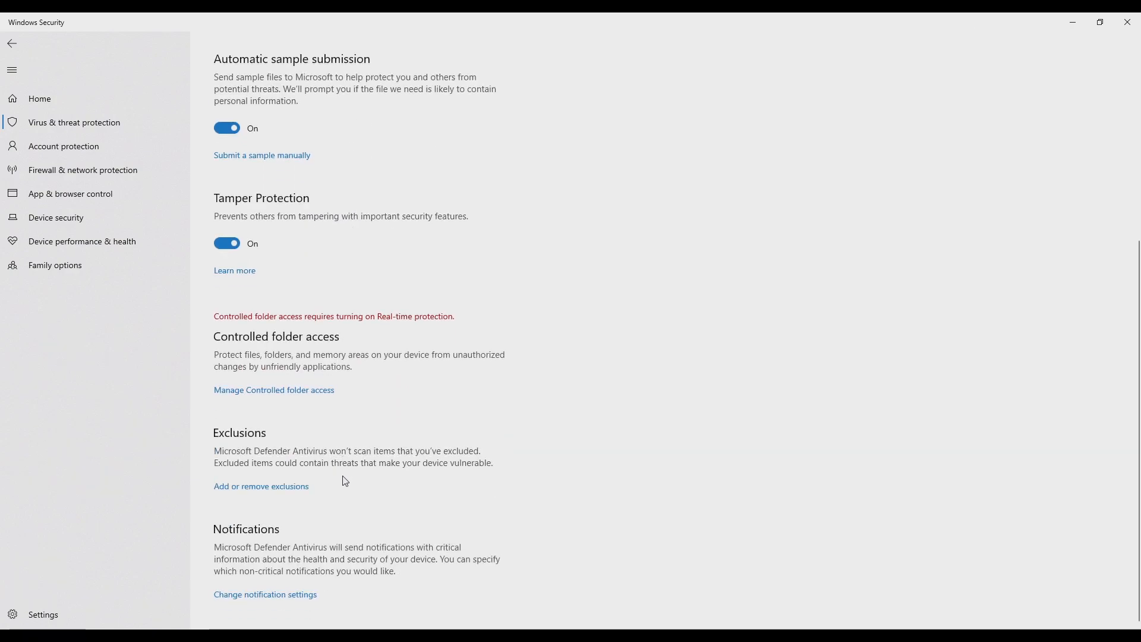
mouse_move(305, 494)
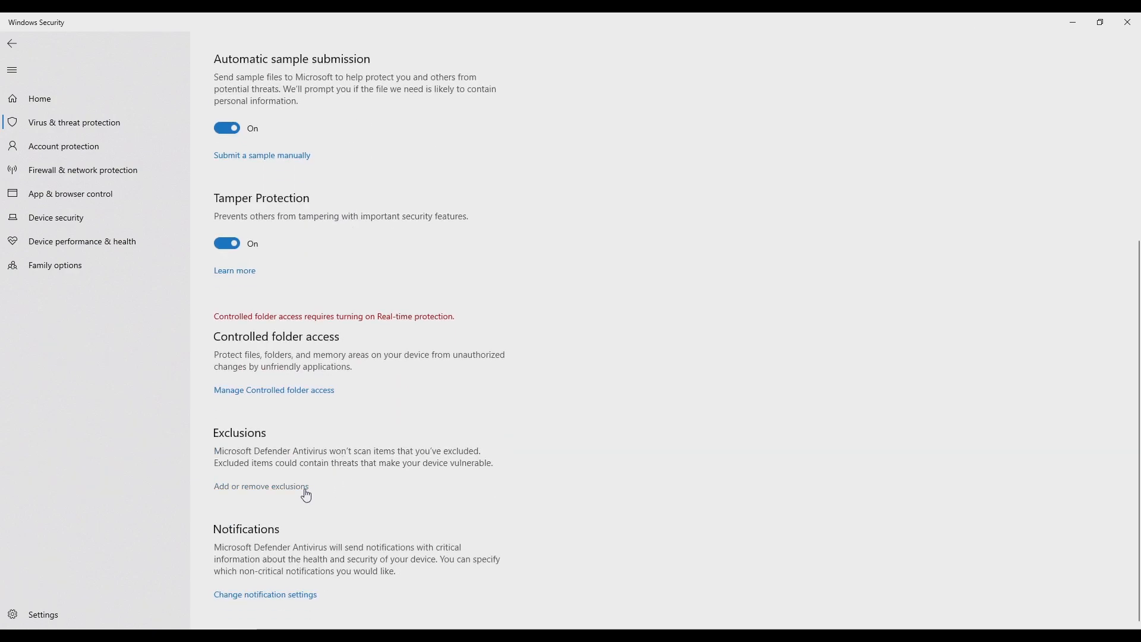
- Add a Defender folder exclusion for Desktop\Miner Program and approve the UAC prompt
click(258, 486)
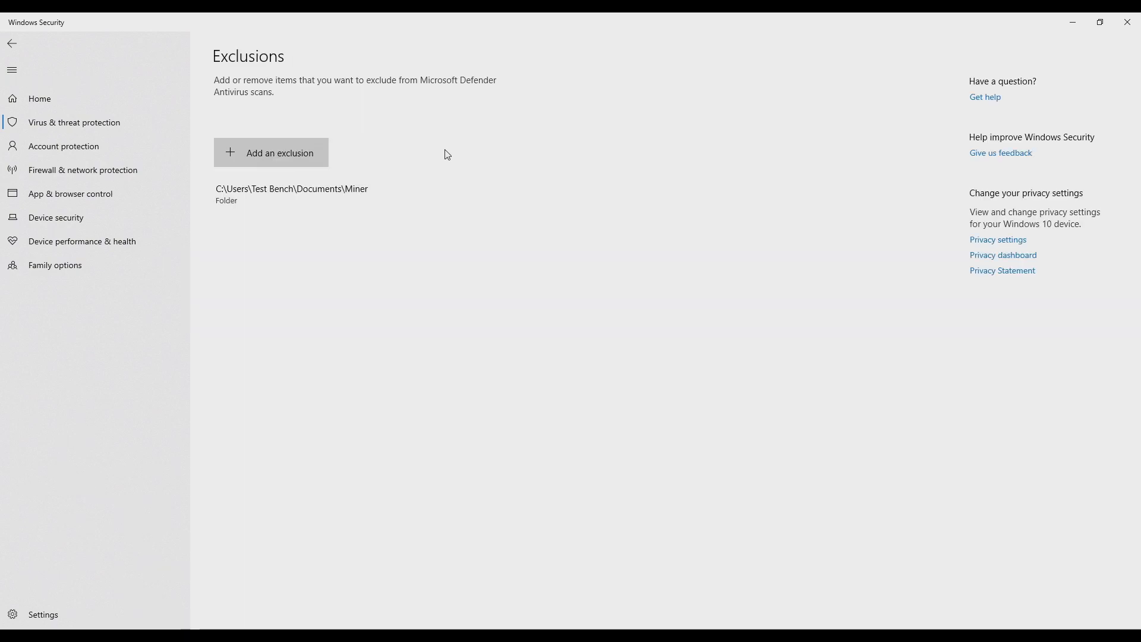
mouse_move(362, 158)
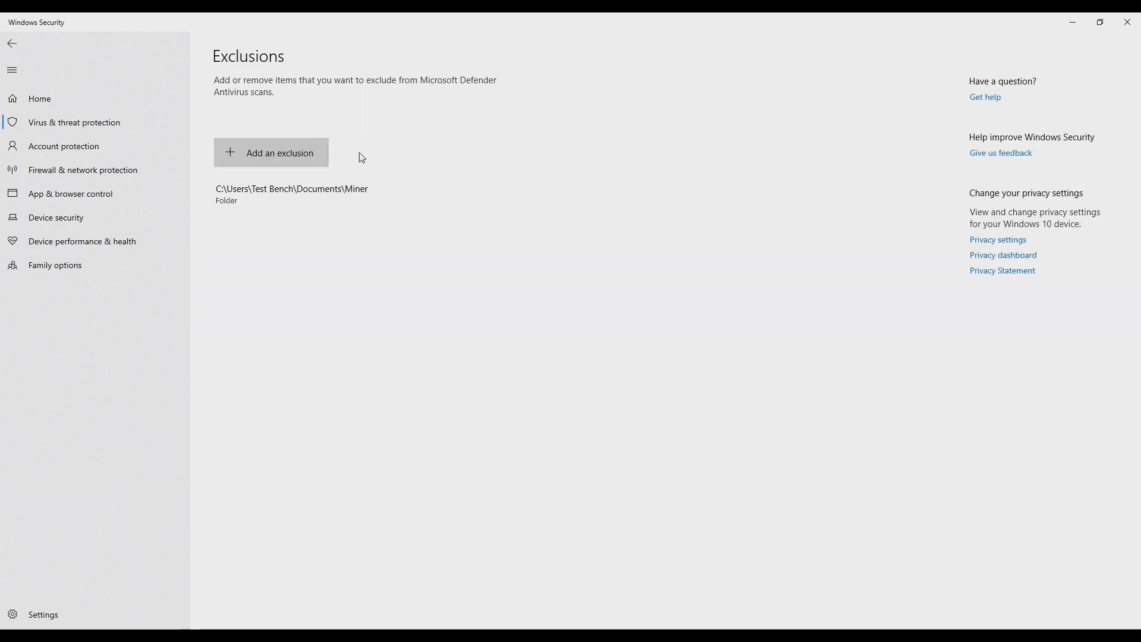
click(271, 152)
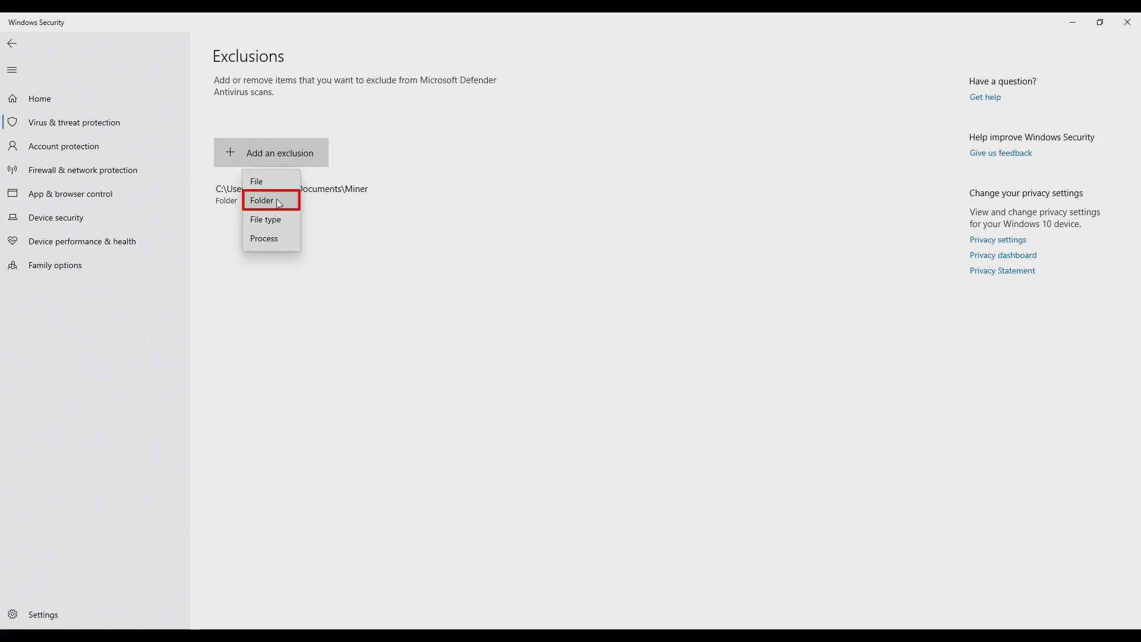
click(262, 200)
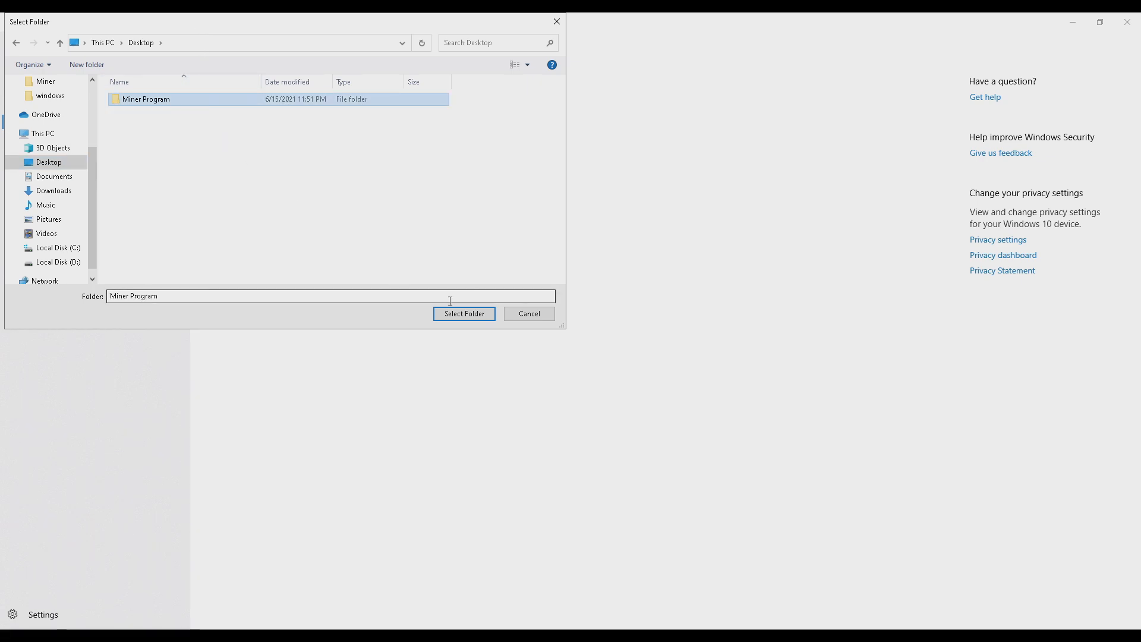
click(464, 313)
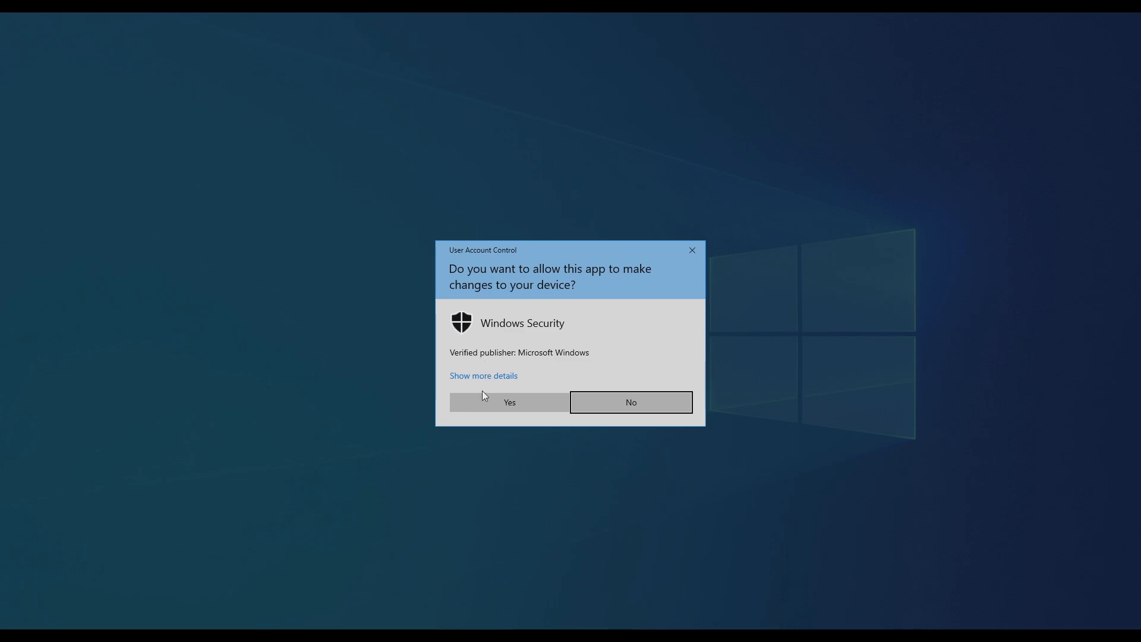
click(509, 402)
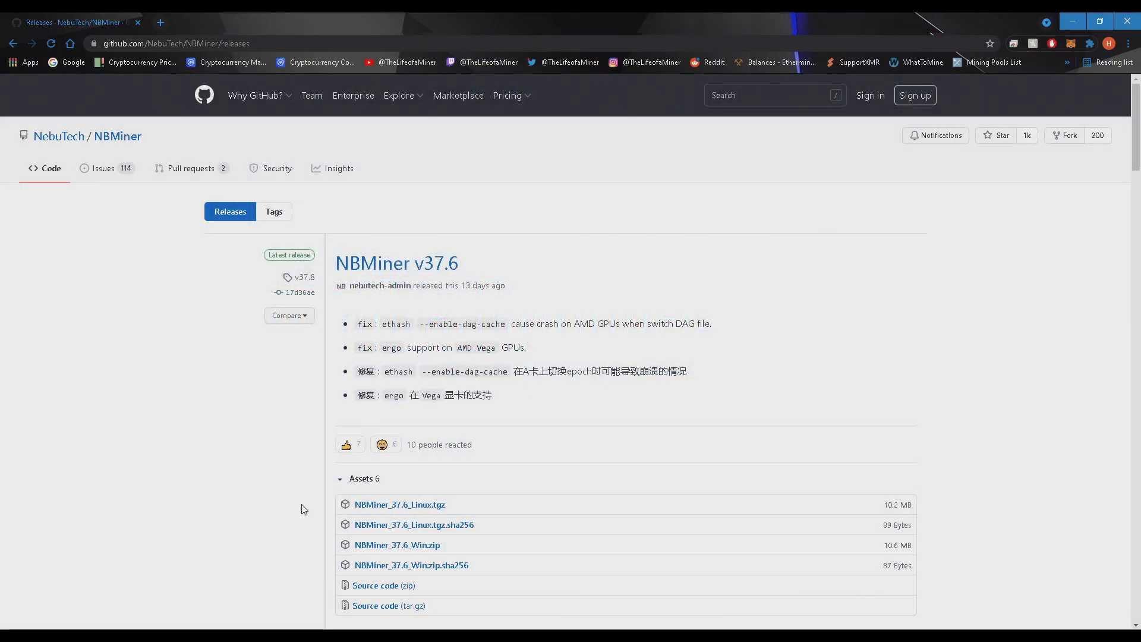
mouse_move(428, 549)
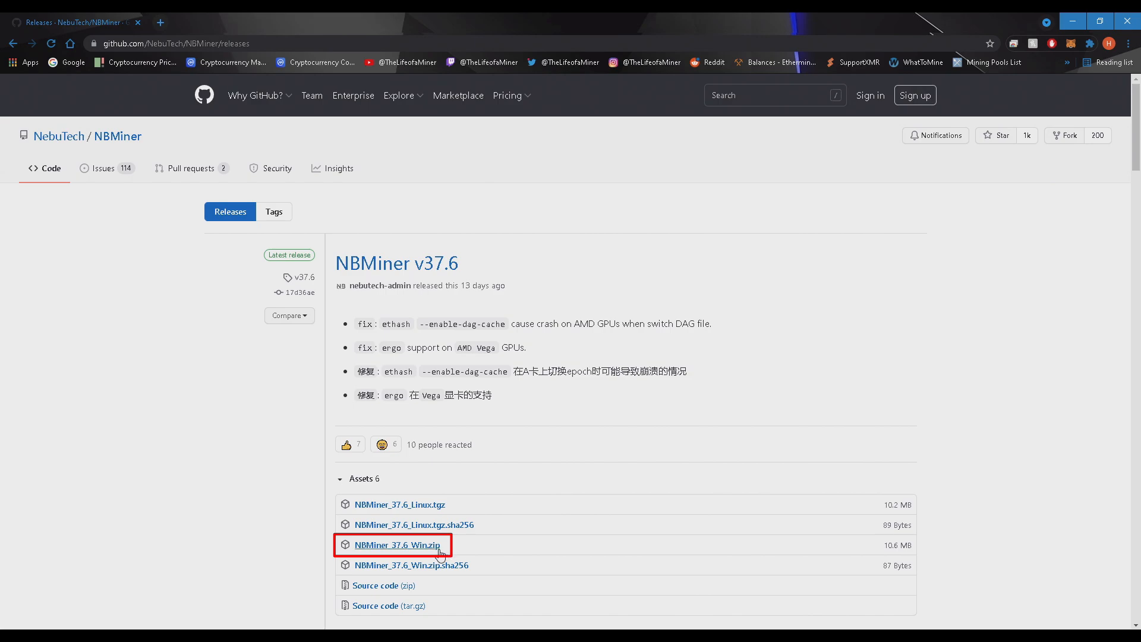
- Download NBMiner_37.6_Win.zip and drag it from Downloads onto the desktop
click(397, 544)
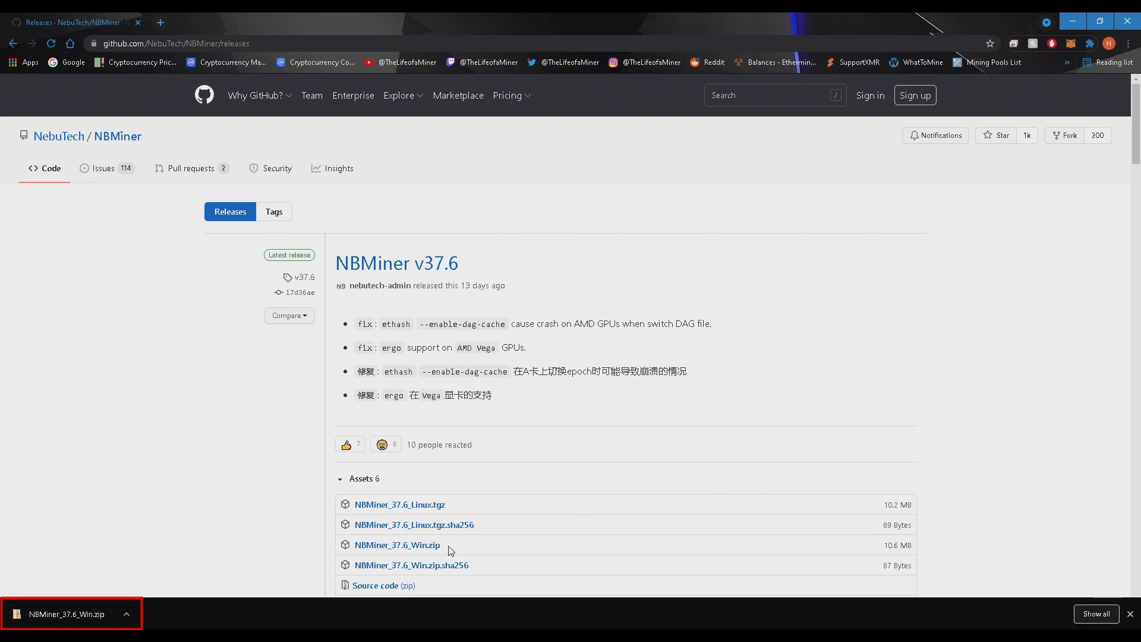
mouse_move(907, 541)
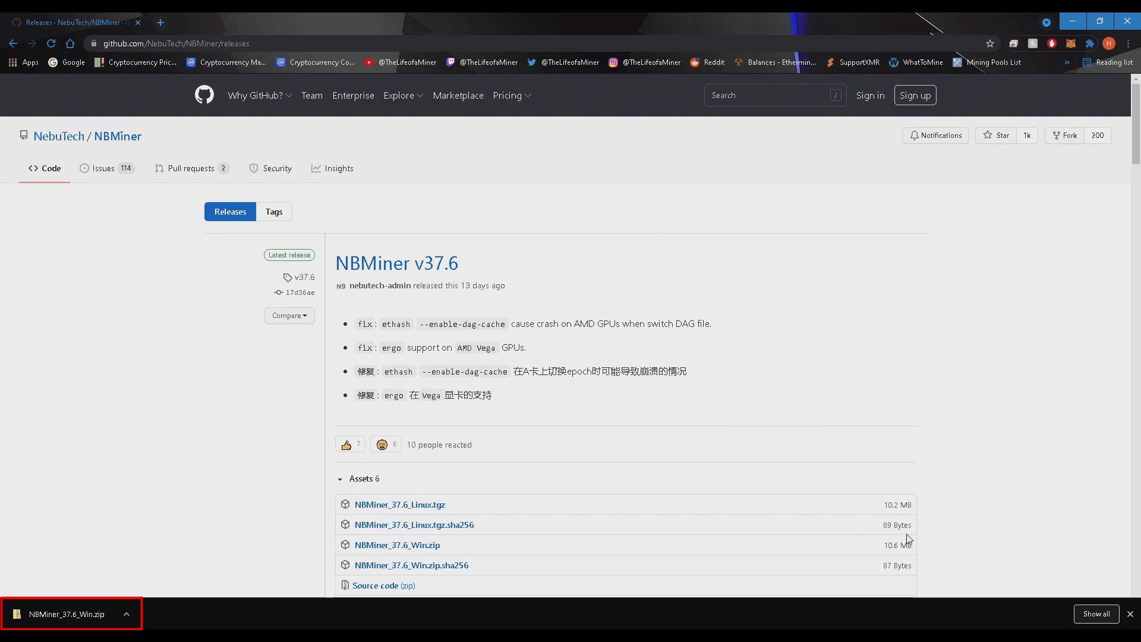
mouse_move(1089, 613)
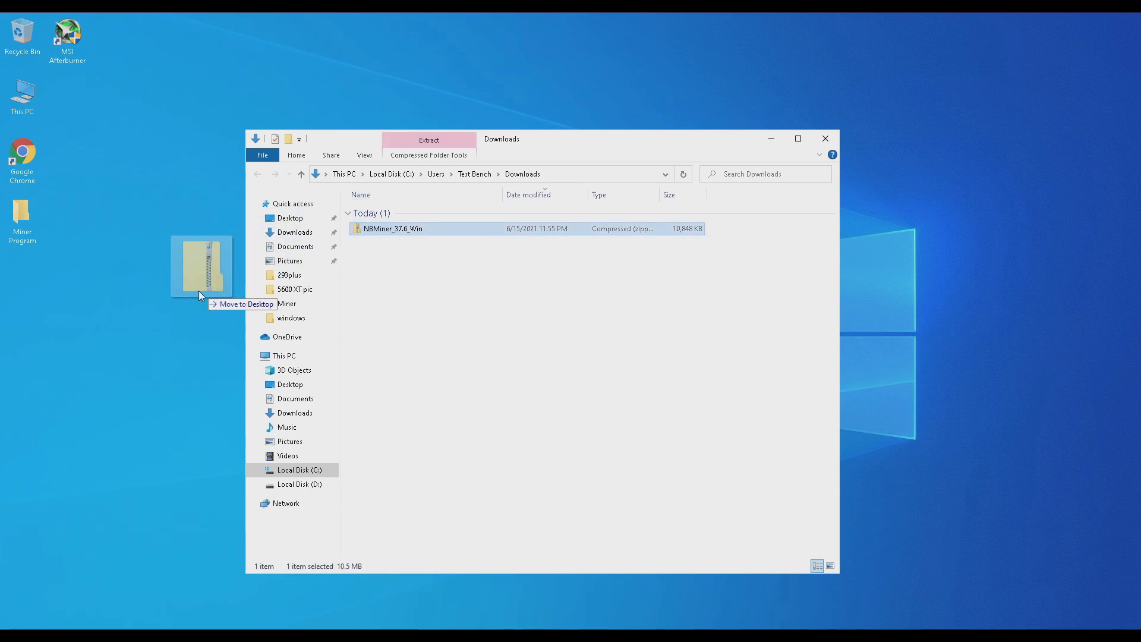
drag(201, 264, 22, 280)
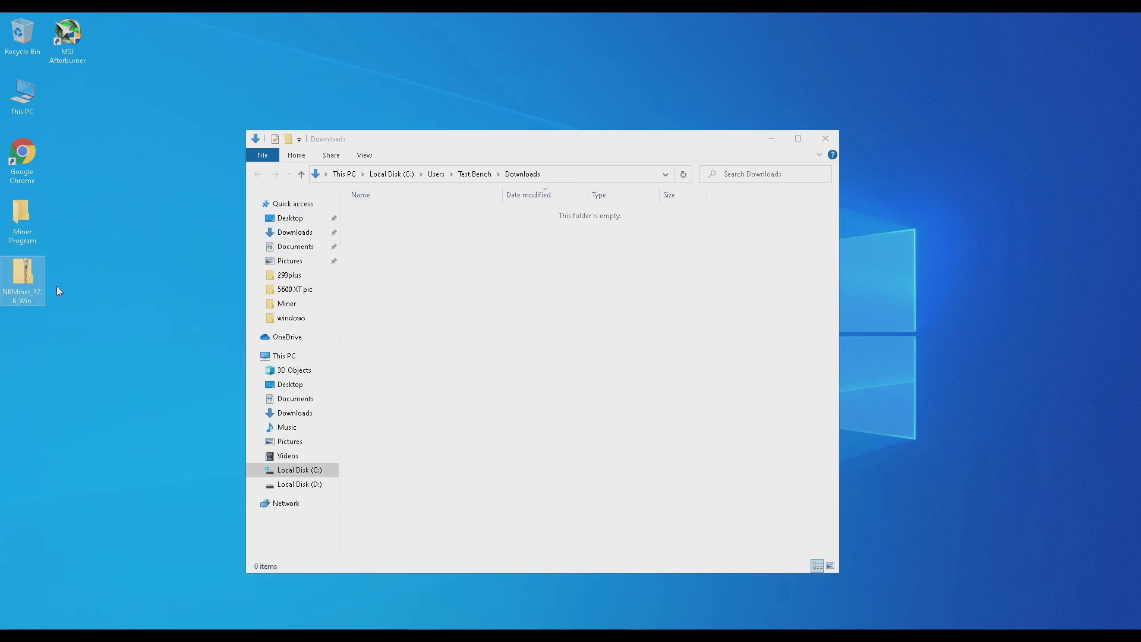
click(825, 138)
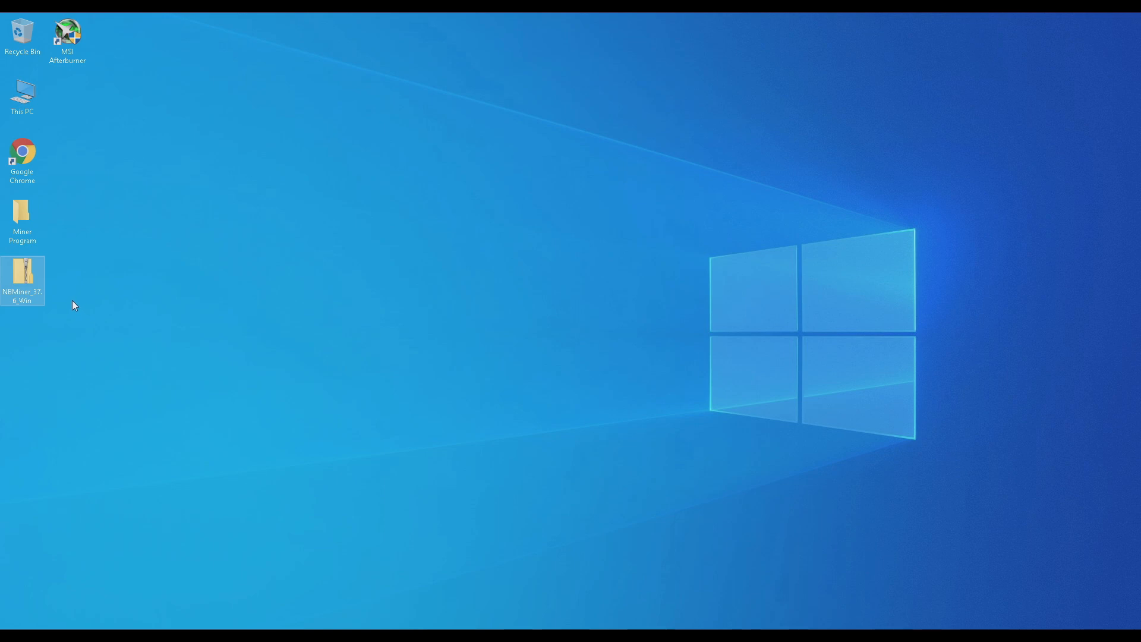
mouse_move(49, 302)
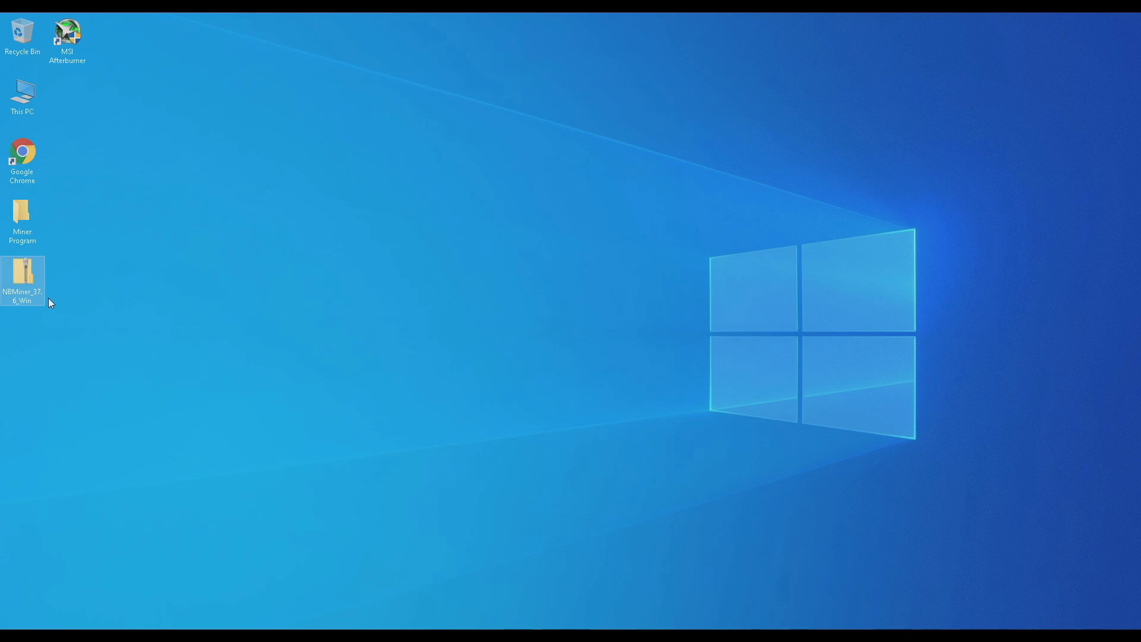
- Extract the NBMiner_Win folder from the zip into the Miner Program folder
double_click(22, 270)
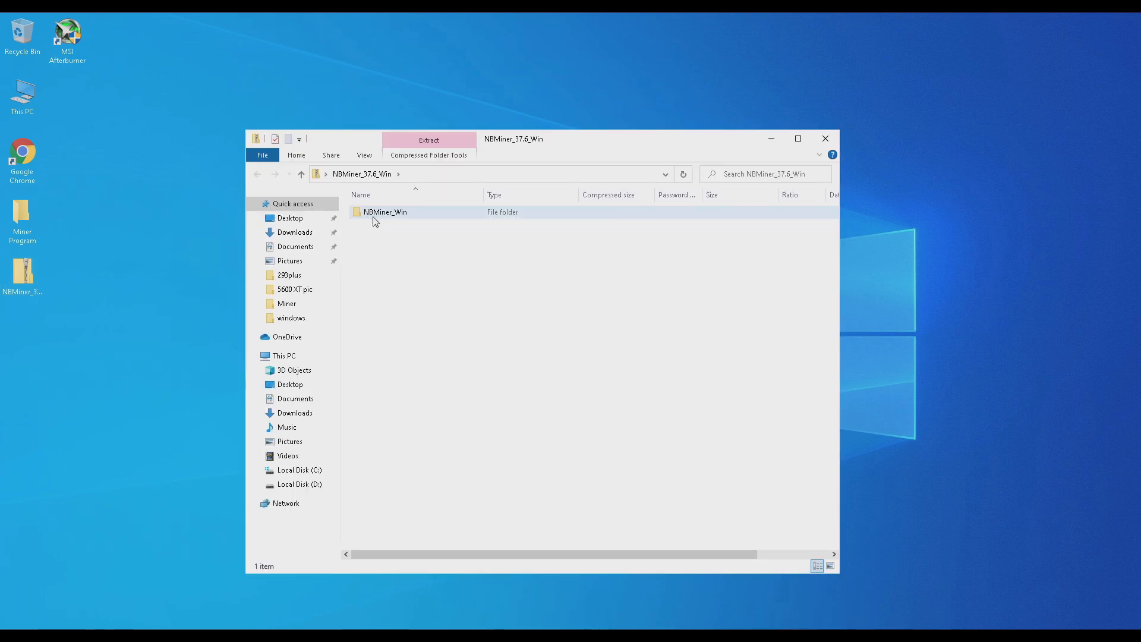
click(385, 212)
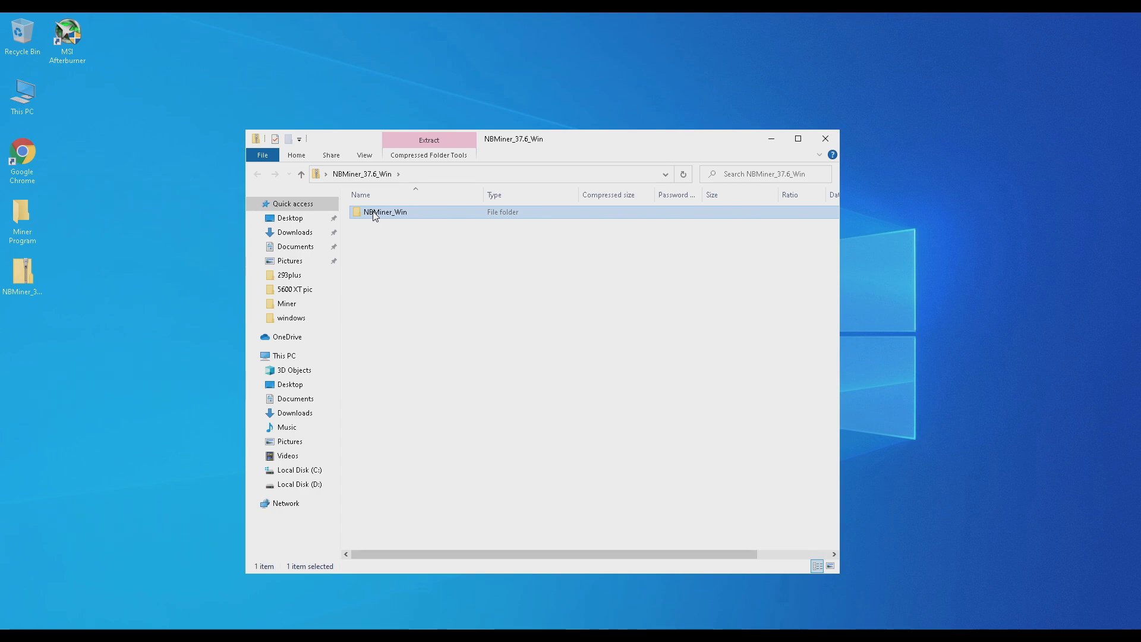
drag(386, 211, 32, 251)
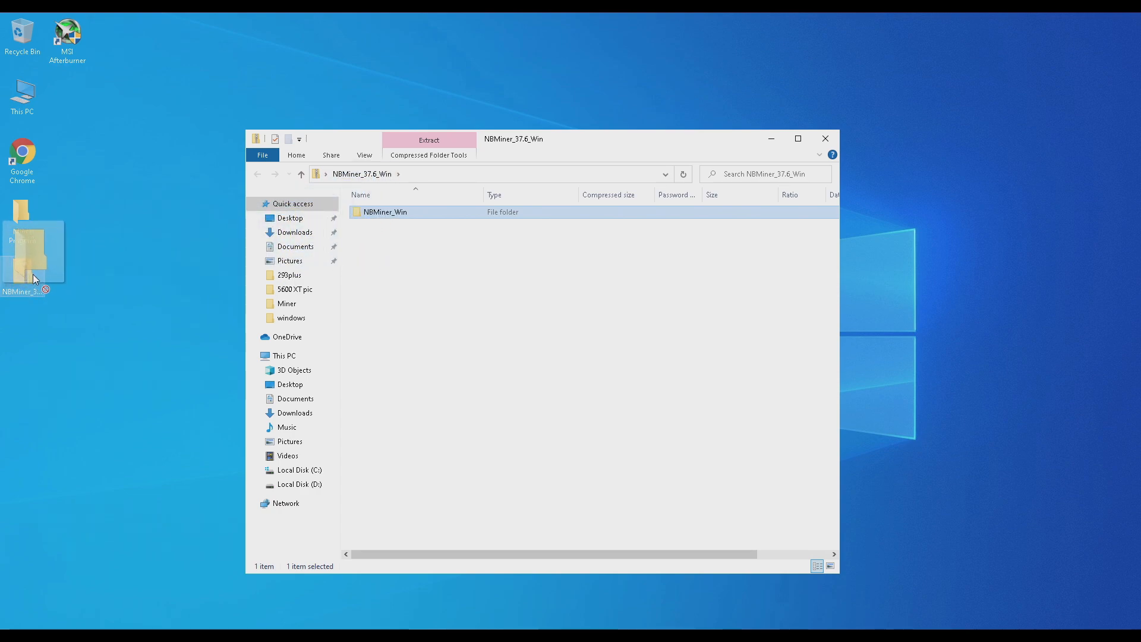
click(825, 138)
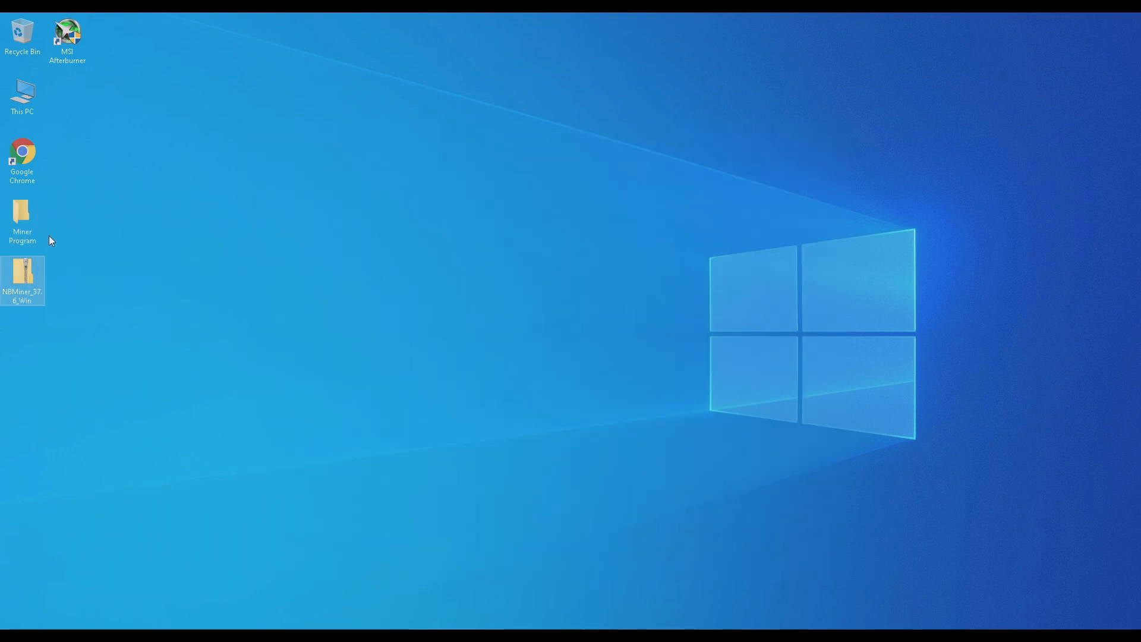
- Open the Miner Program folder and select the downloaded NBMiner zip on the desktop
double_click(22, 215)
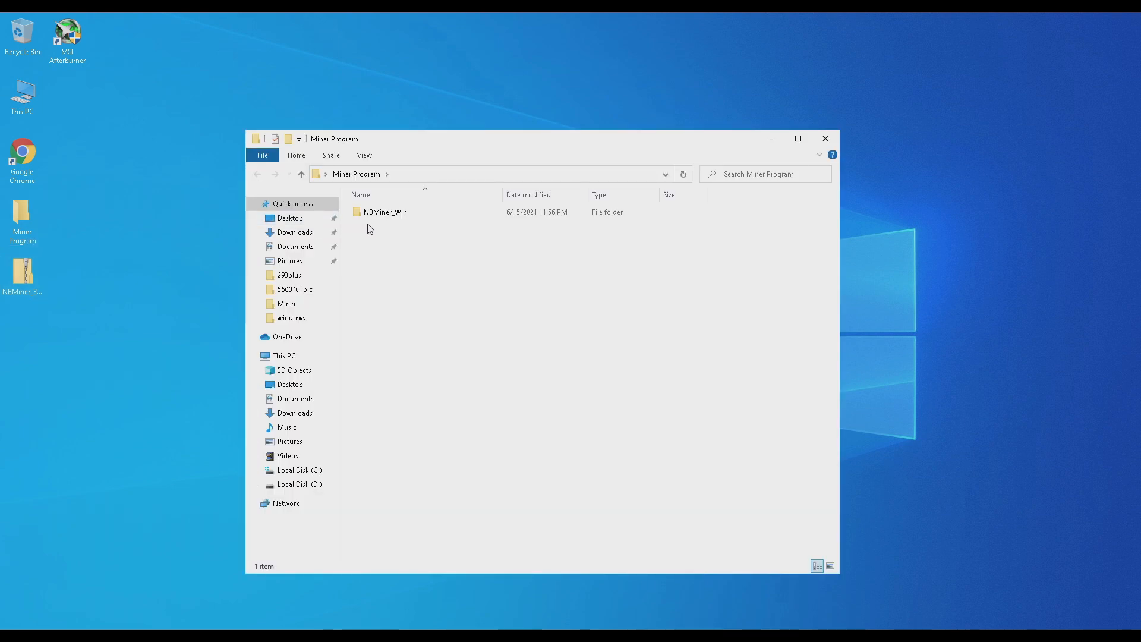
click(23, 274)
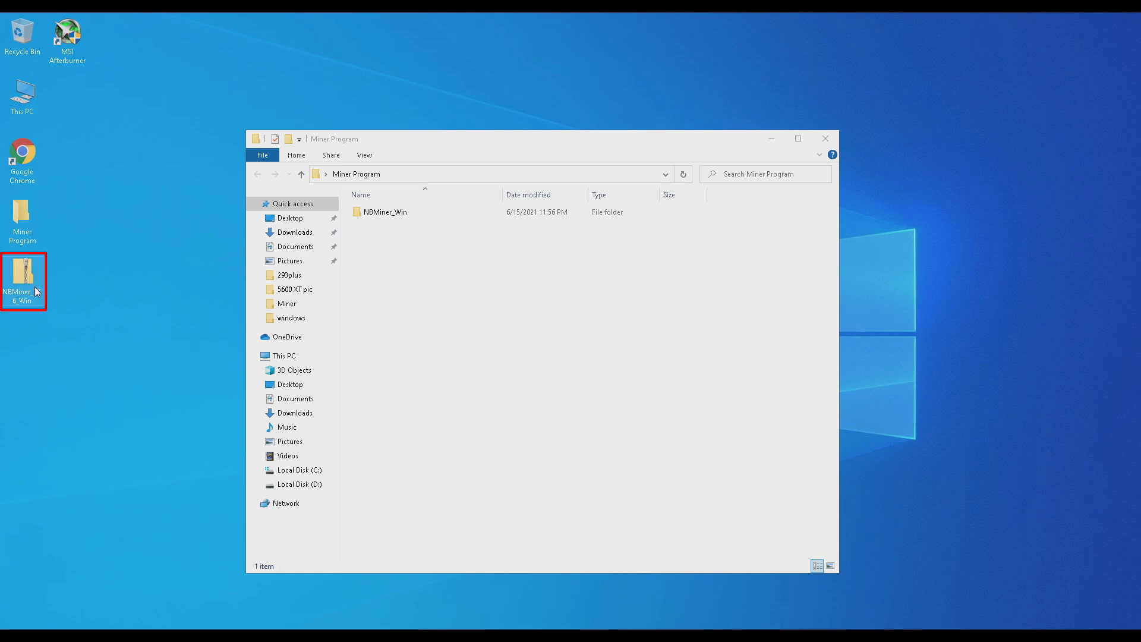
click(385, 212)
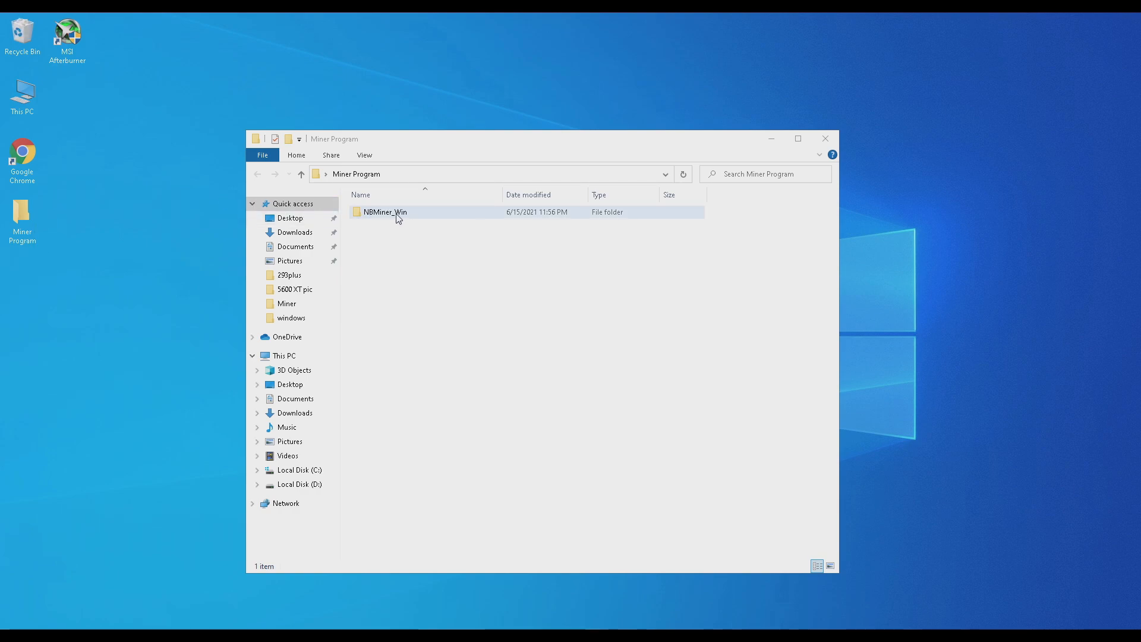
- Open start_ergo from the NBMiner_Win folder, choosing Run anyway past the SmartScreen warning
double_click(385, 212)
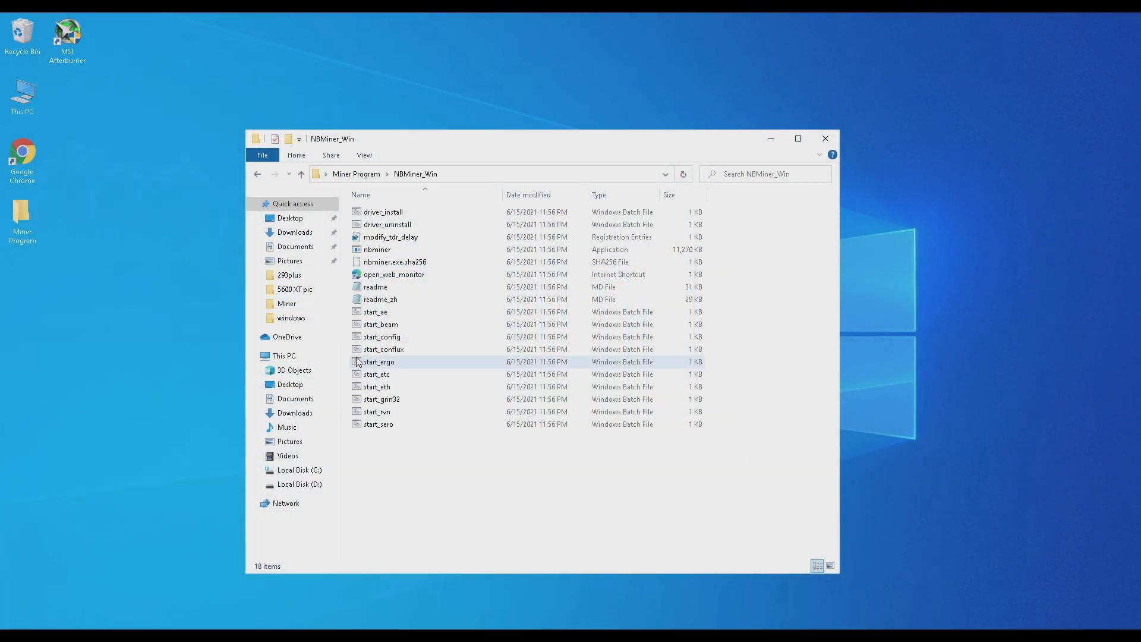
right_click(379, 361)
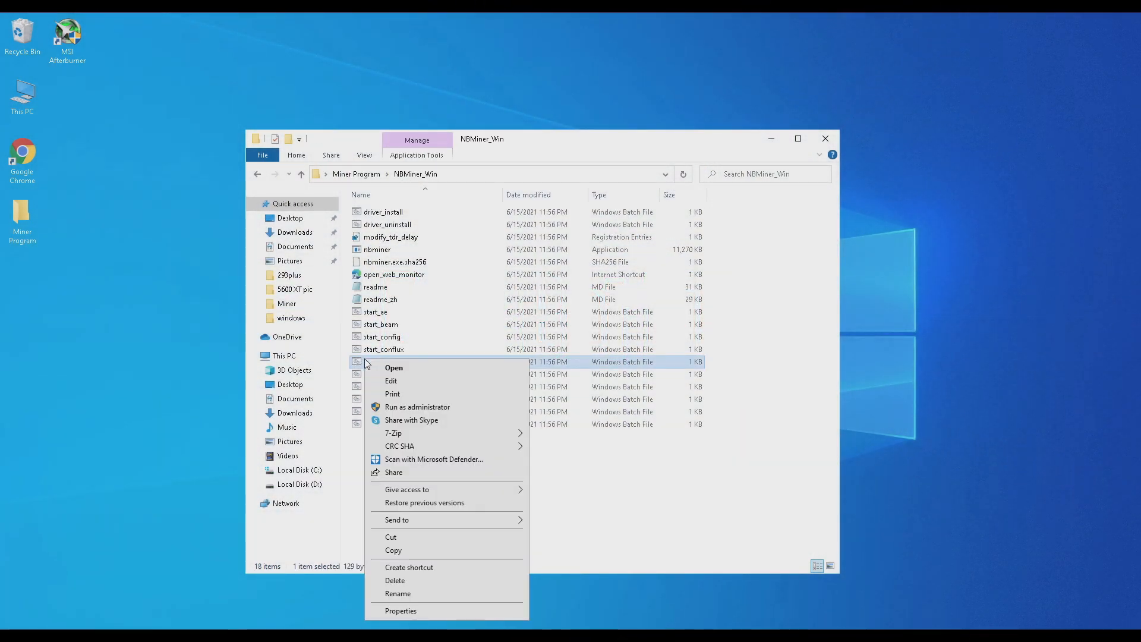
click(394, 367)
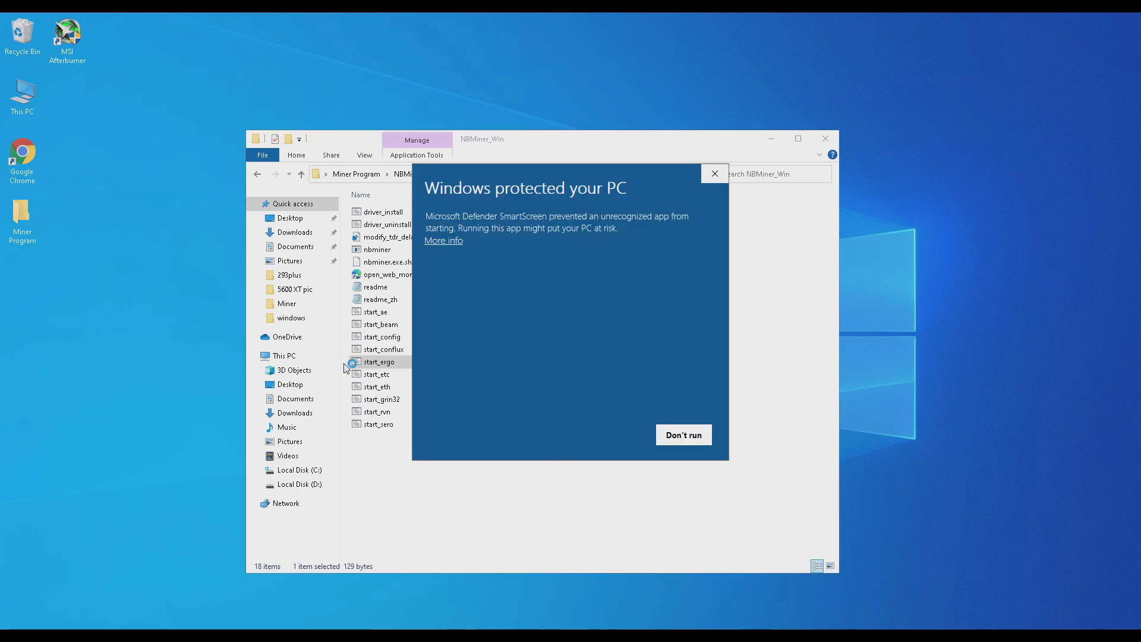
mouse_move(439, 256)
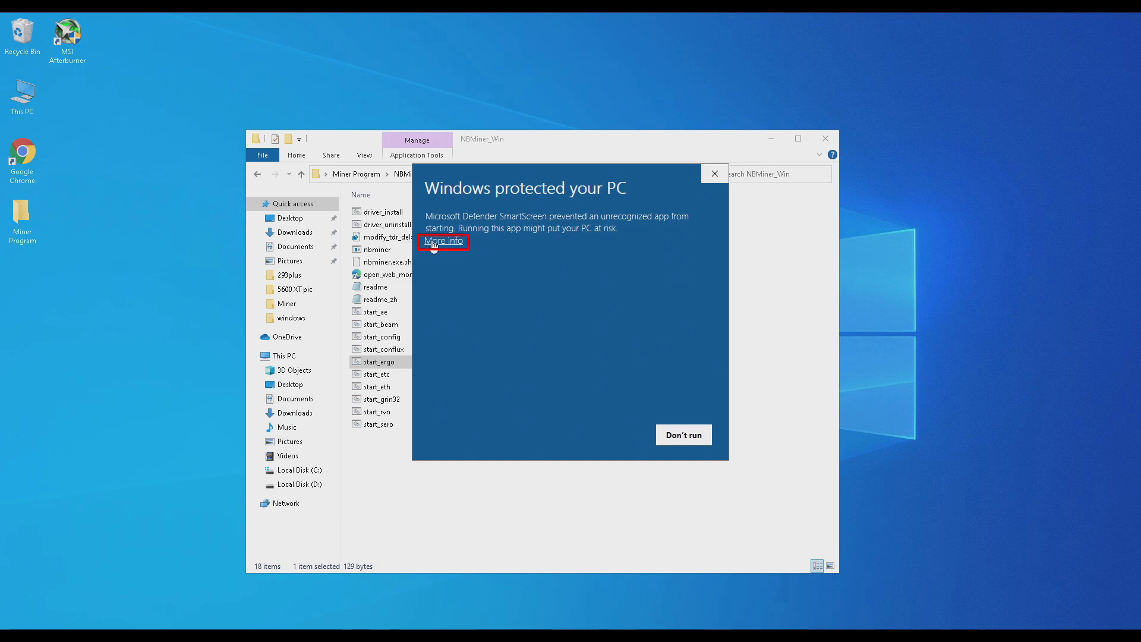
click(442, 241)
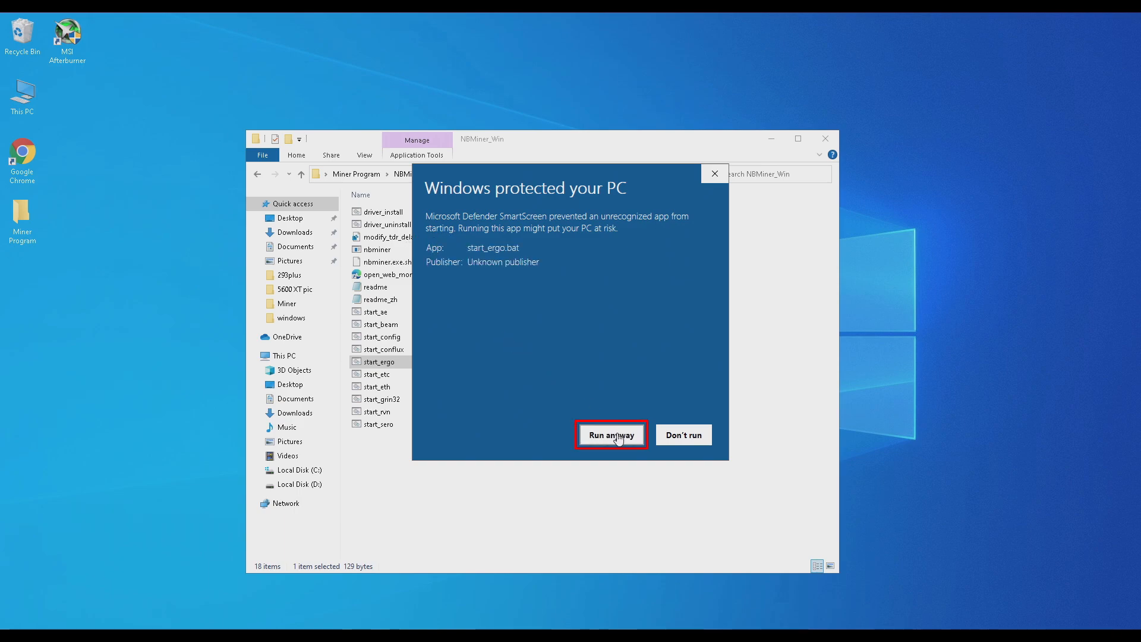
click(611, 435)
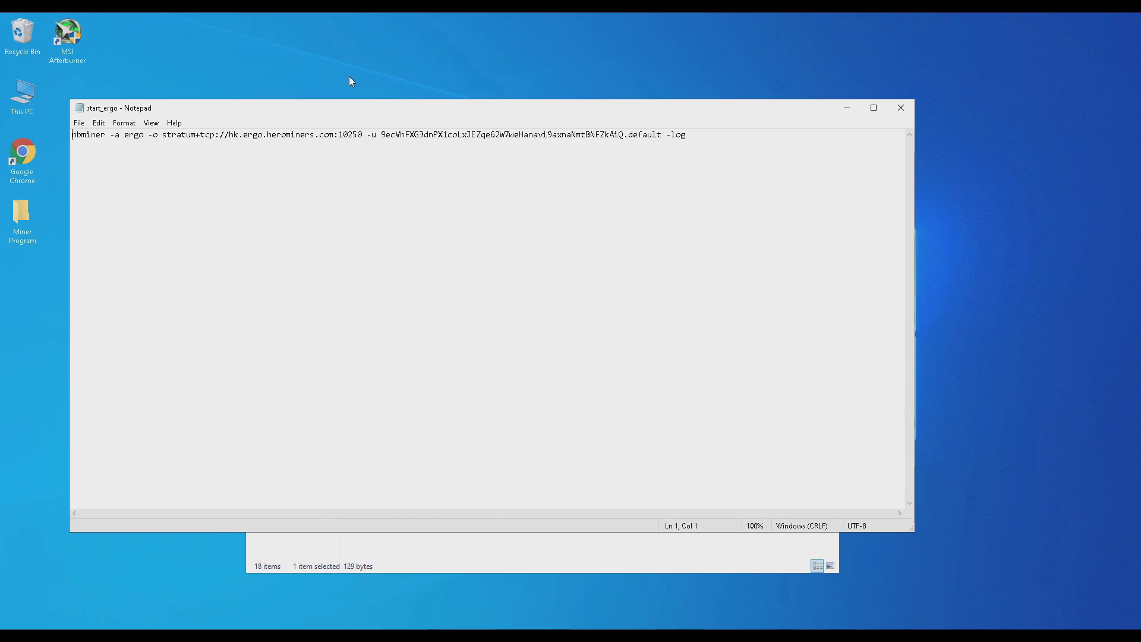
mouse_move(228, 169)
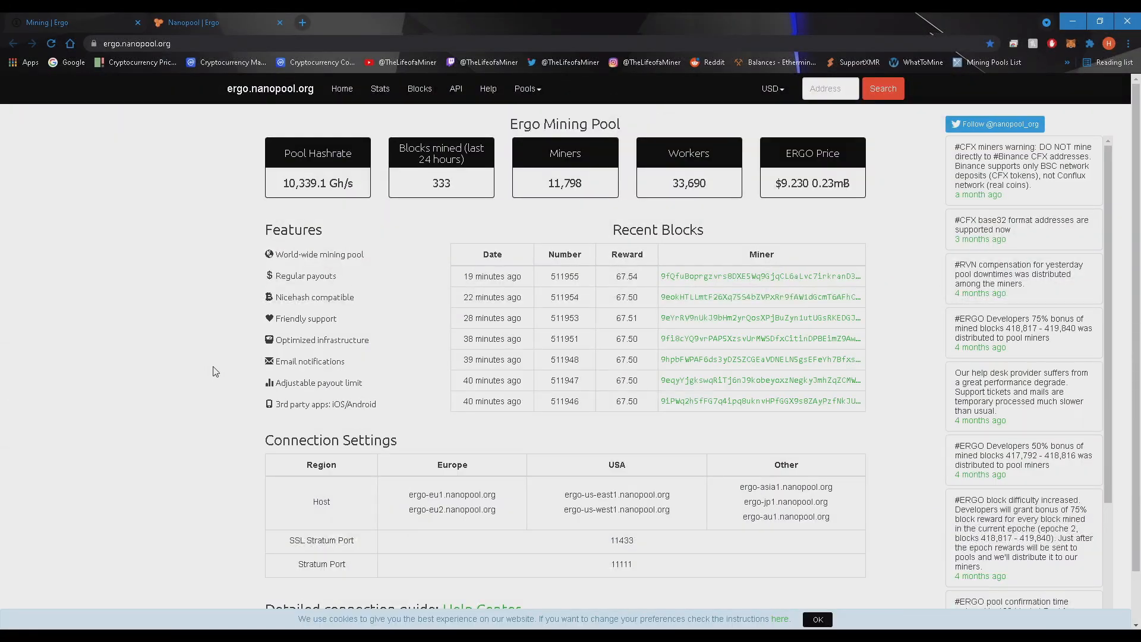
mouse_move(205, 477)
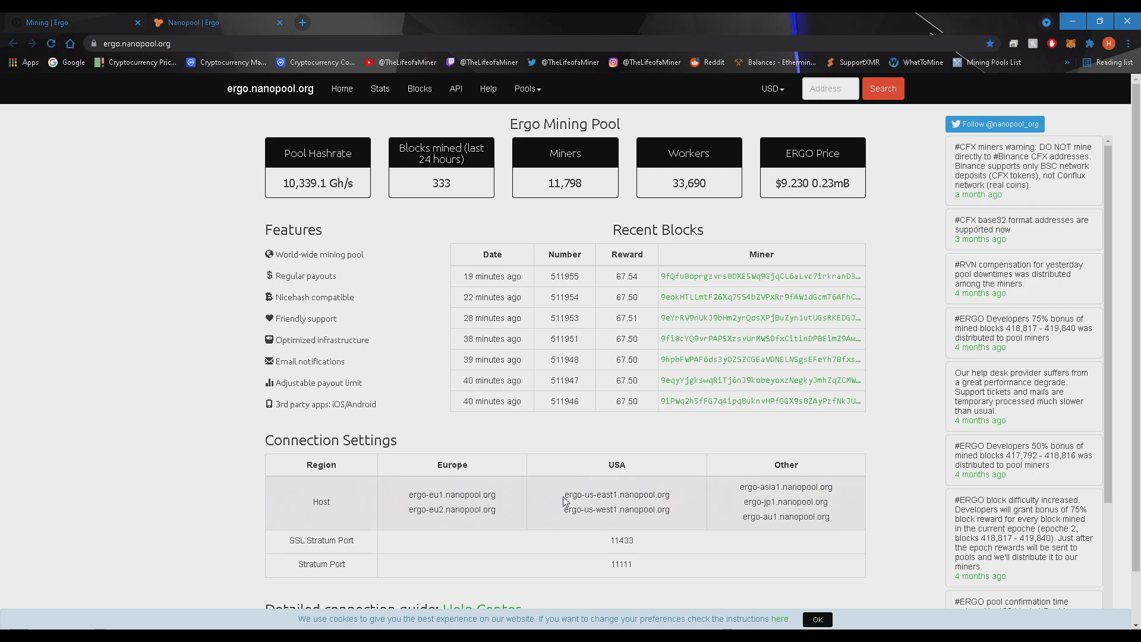
- Replace the pool host with ergo-us-east1.nanopool.org and the port with 11111
double_click(616, 495)
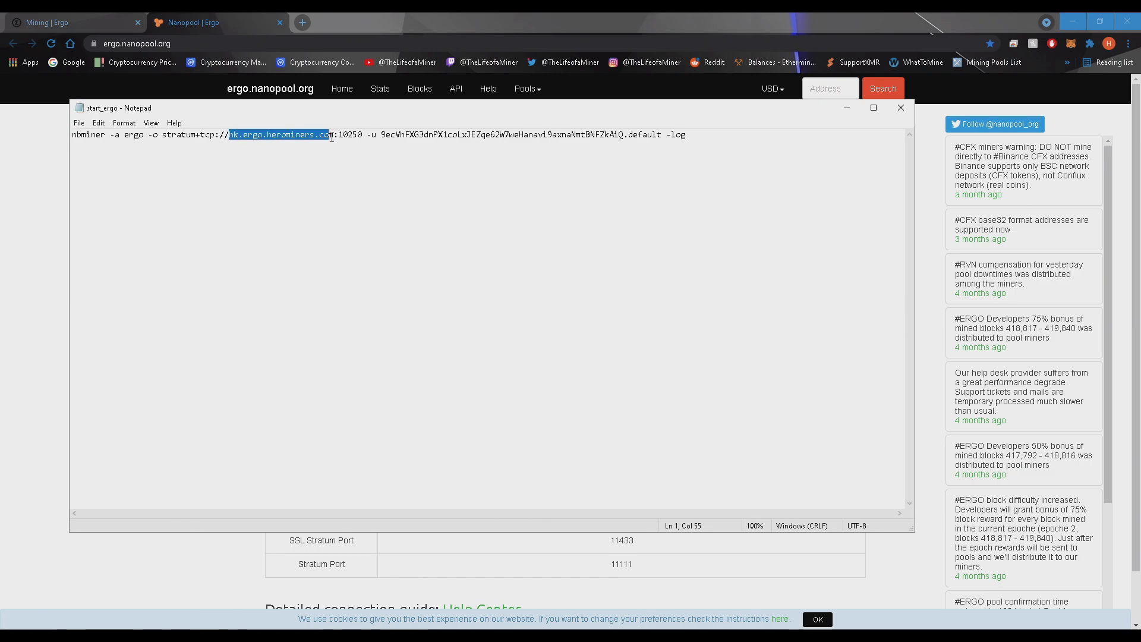
text(ergo-us-east1.nanopool.org)
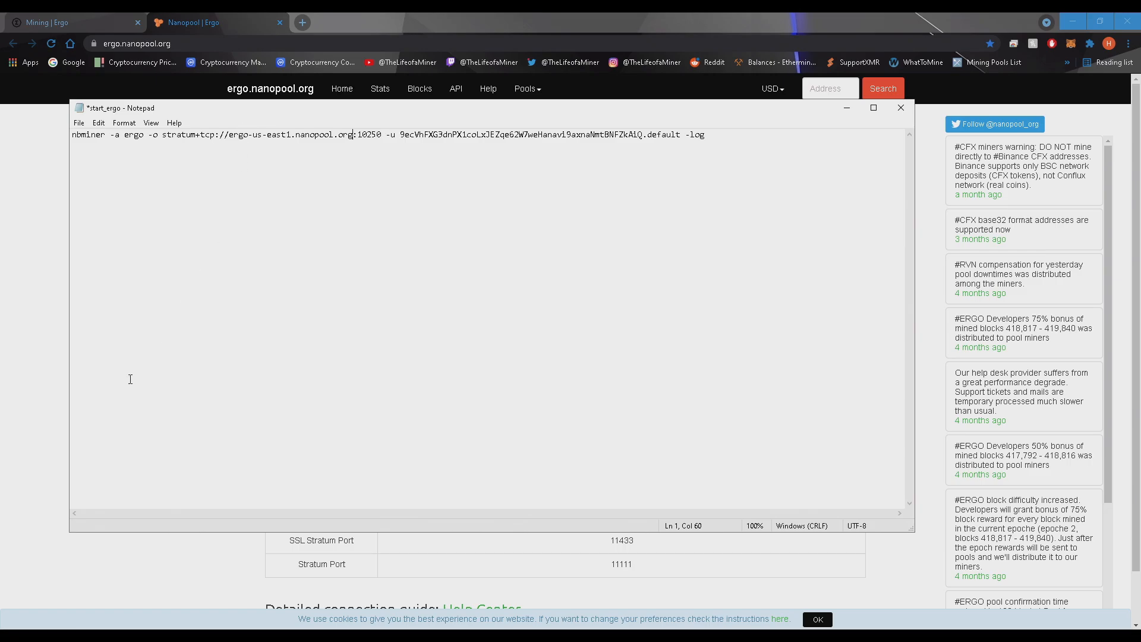
click(900, 107)
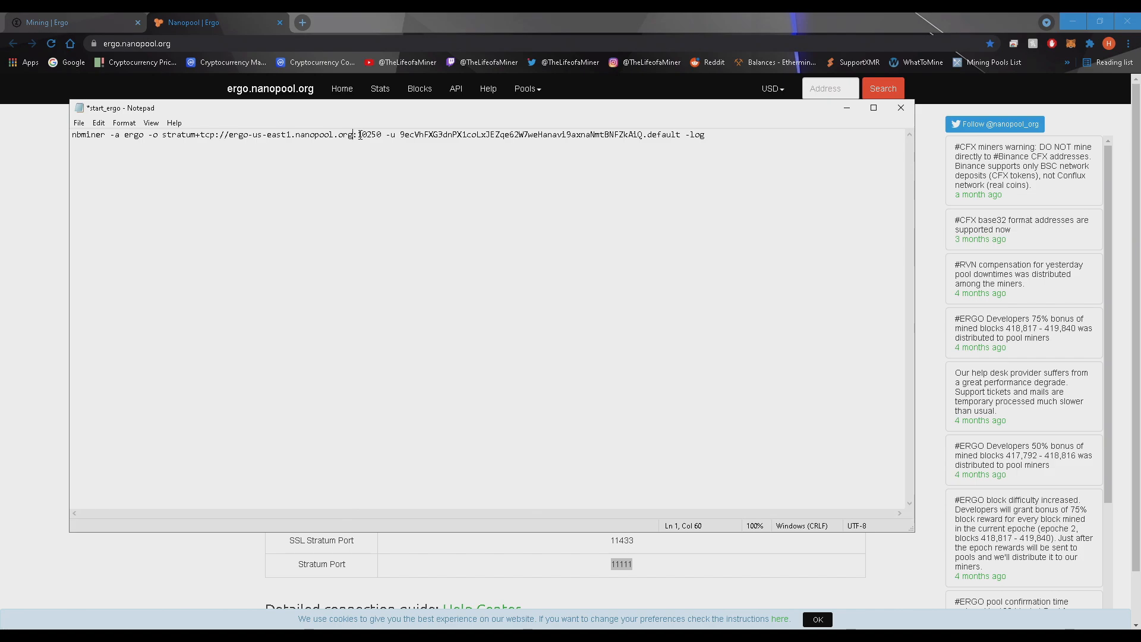
text(11111)
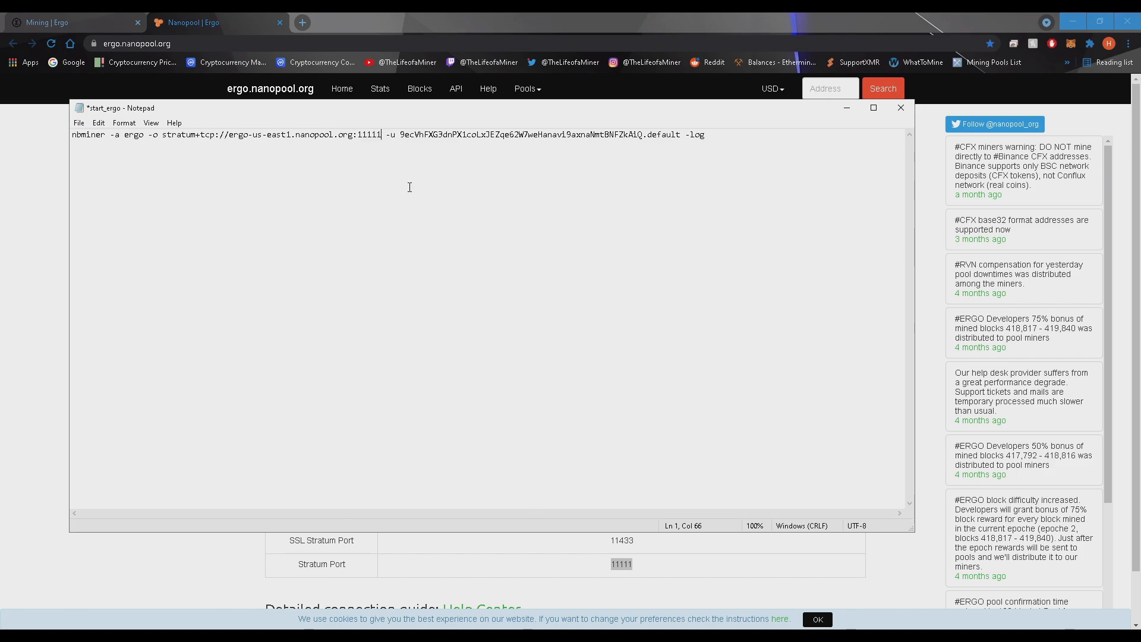
mouse_move(404, 145)
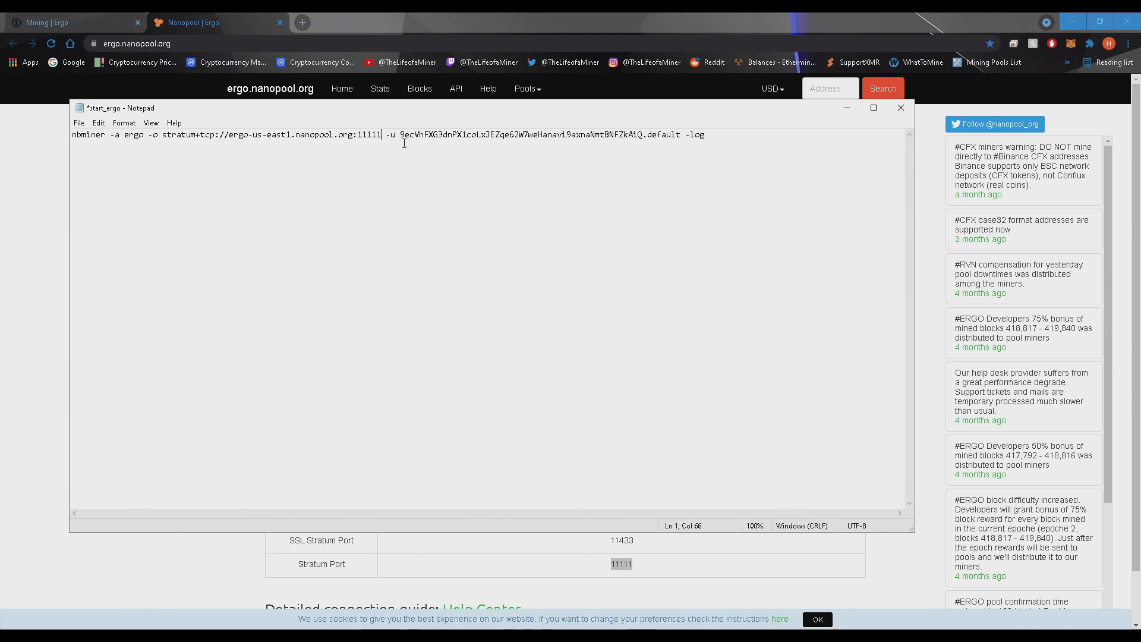
drag(399, 135, 644, 135)
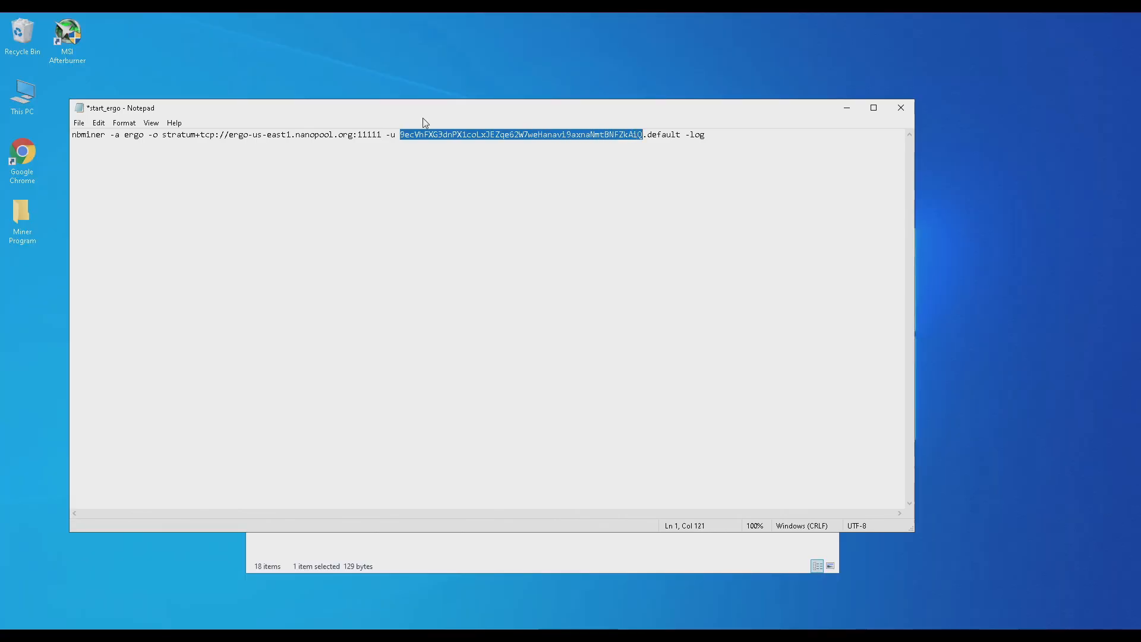
text(9eqE8KBidjYy6XMrWrnVQhNFfQnnAzvPnzWGXWpq3zTj9ASbtzd)
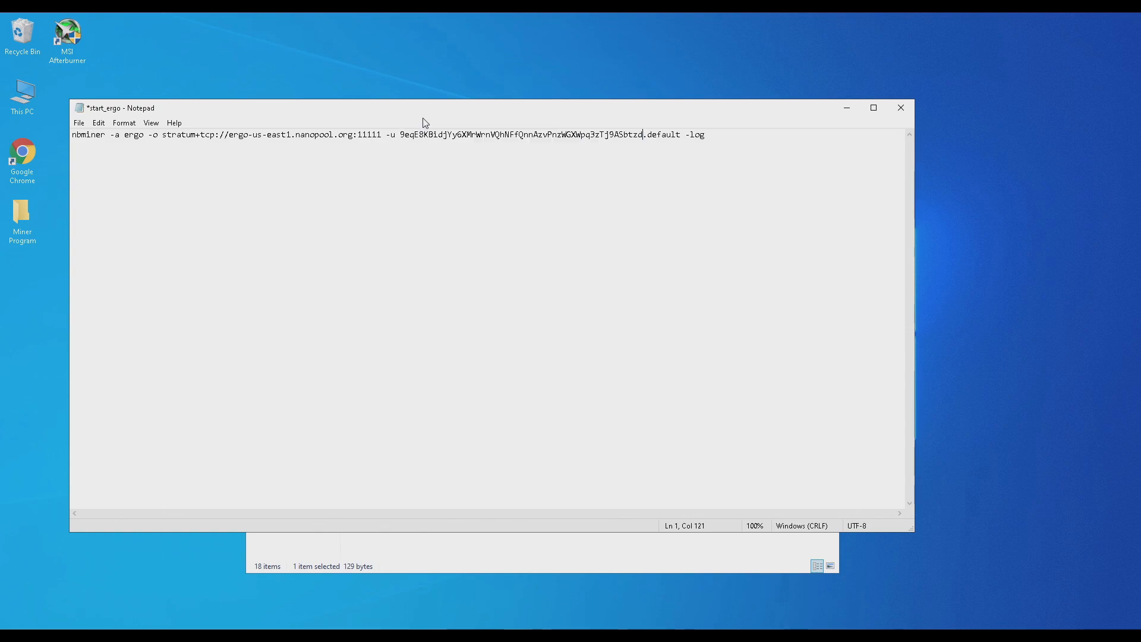
double_click(665, 134)
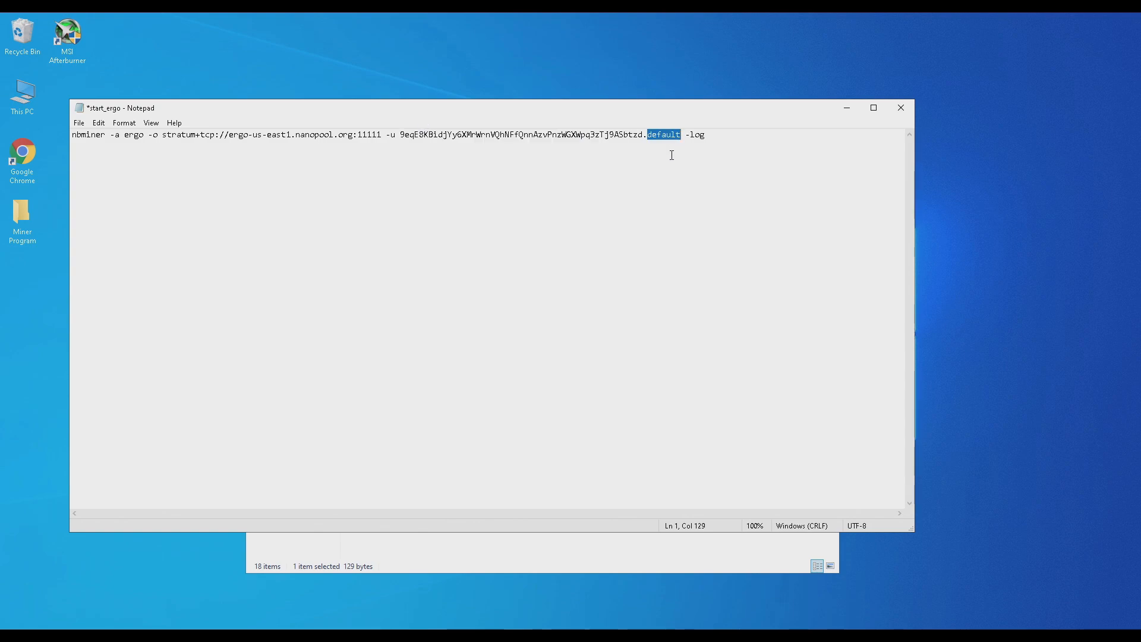
text(Te)
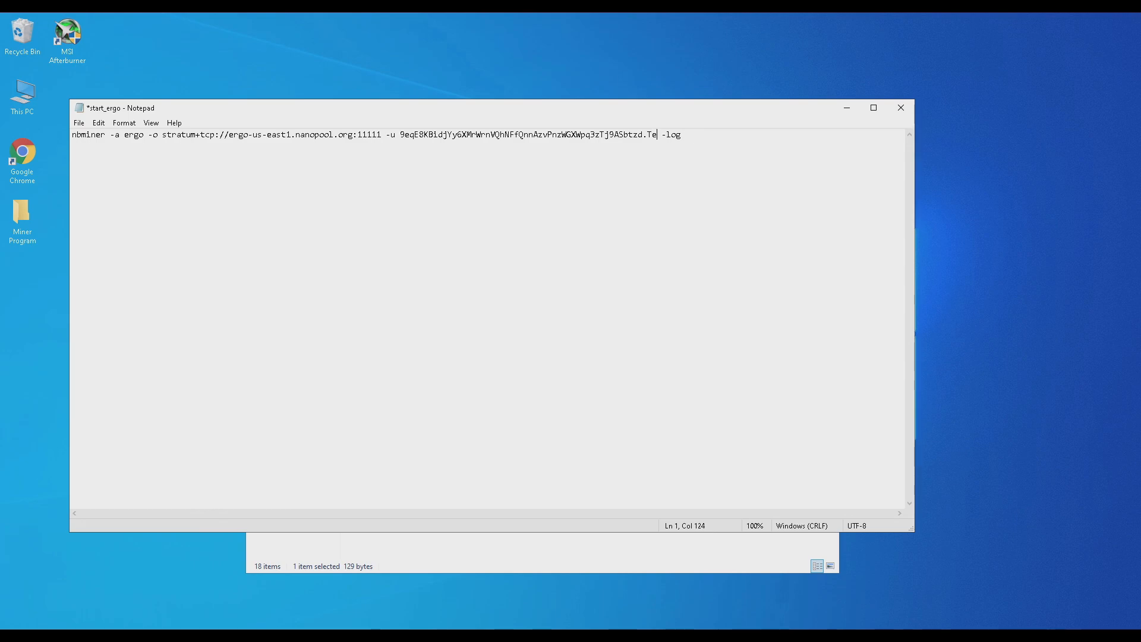
text(st)
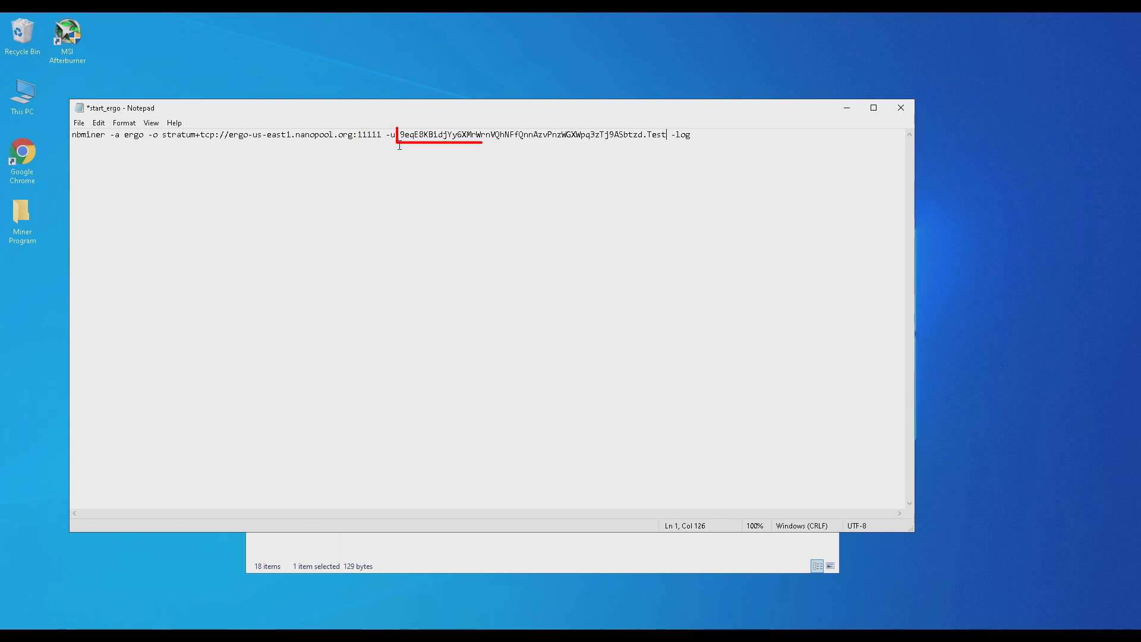
- Save the edited start_ergo.bat and close Notepad
double_click(657, 134)
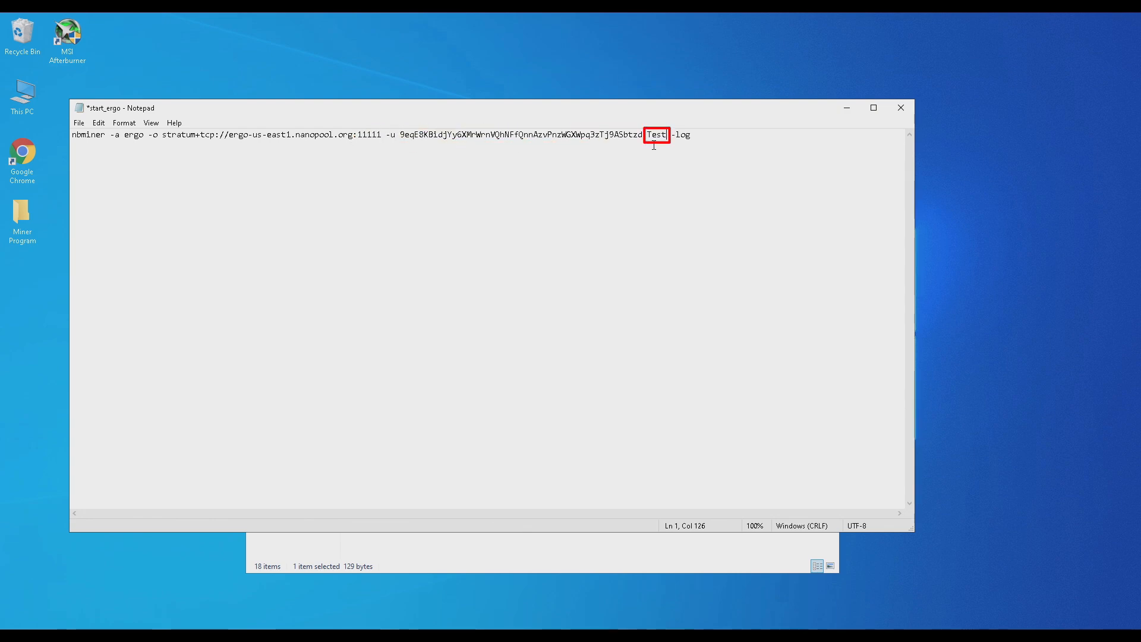
click(79, 122)
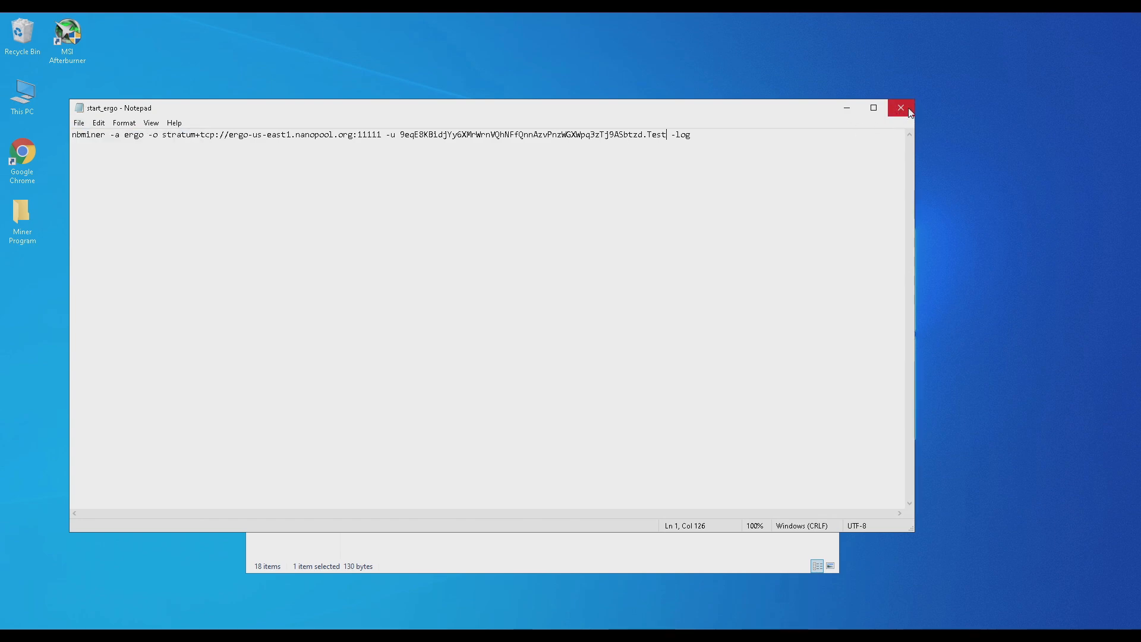
click(901, 108)
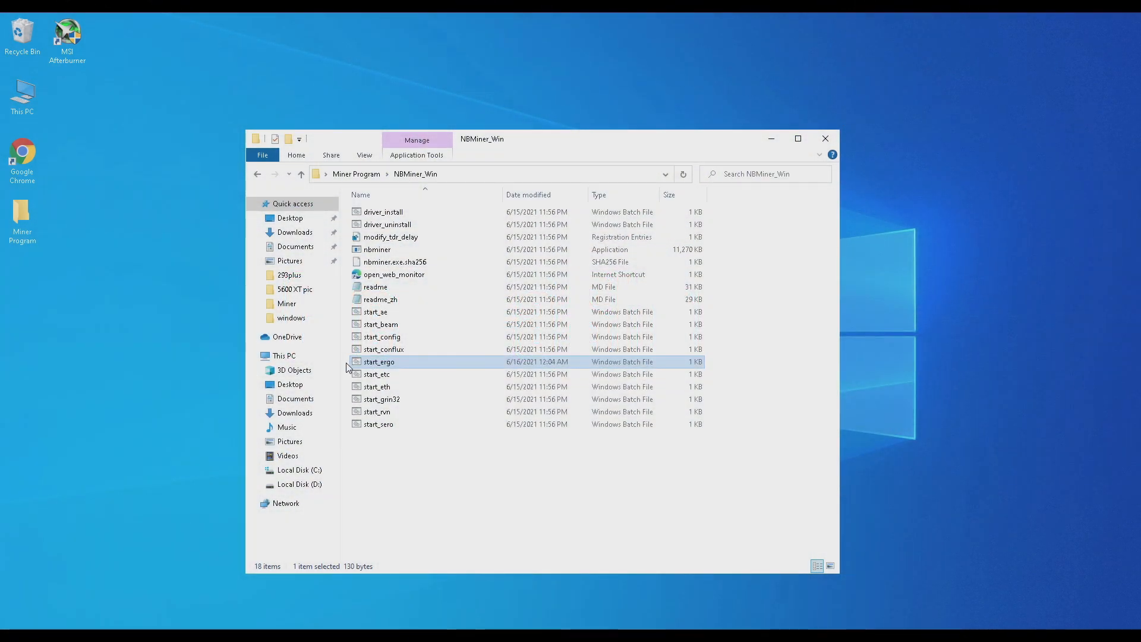
- Create a shortcut to start_ergo.bat from its context menu
right_click(379, 361)
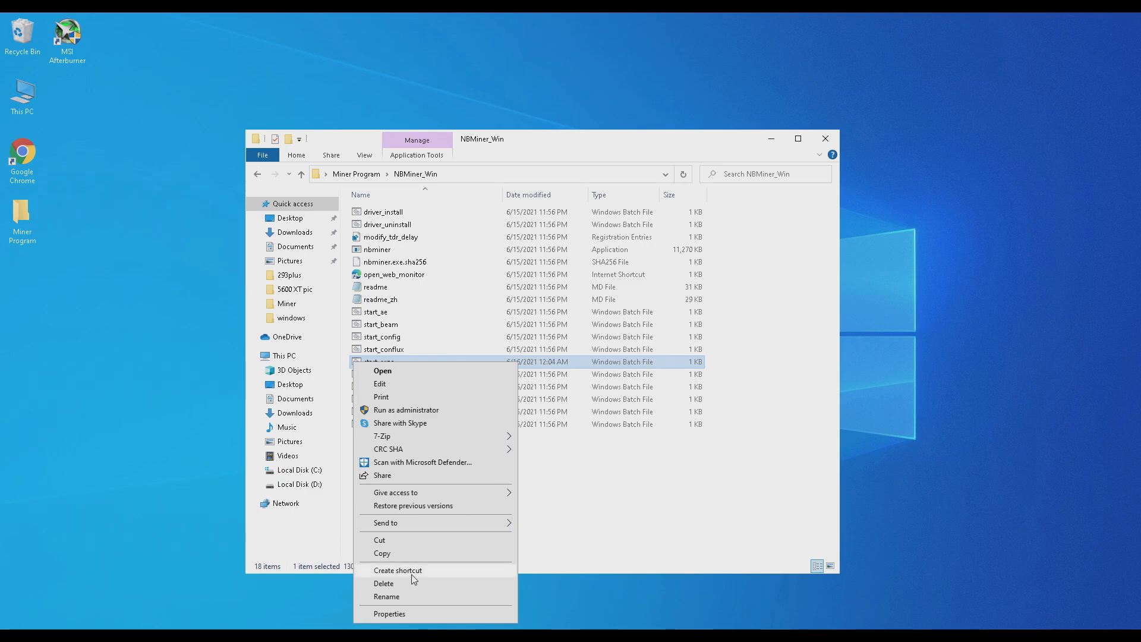
click(397, 570)
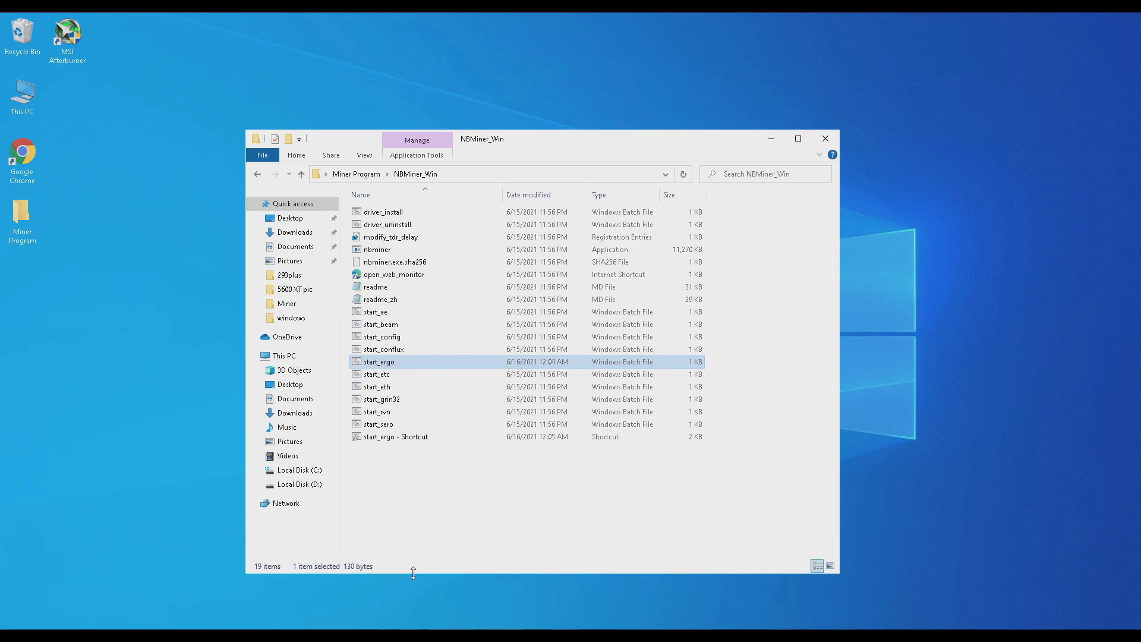
click(396, 362)
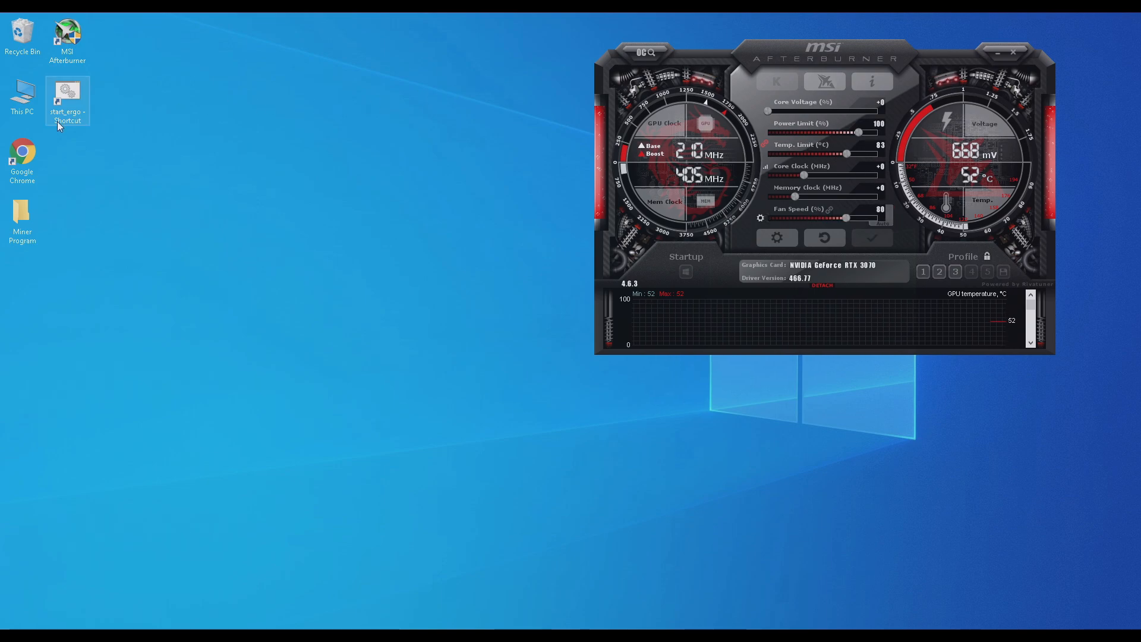
- Launch the miner from the start_ergo shortcut, allow firewall access, and resize its console
double_click(67, 94)
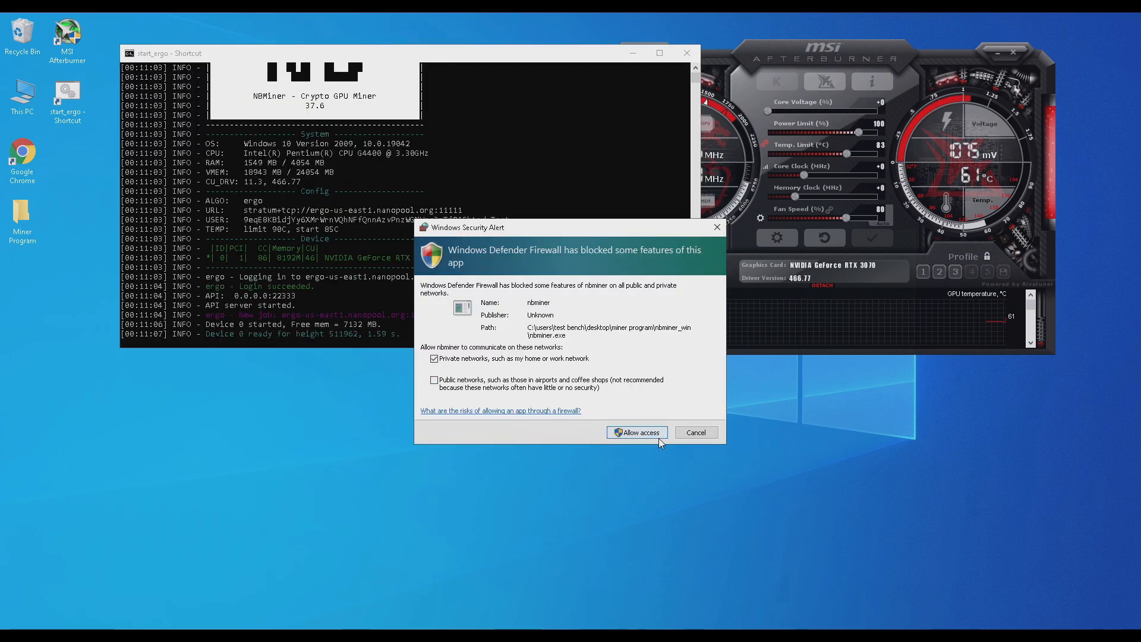
click(636, 432)
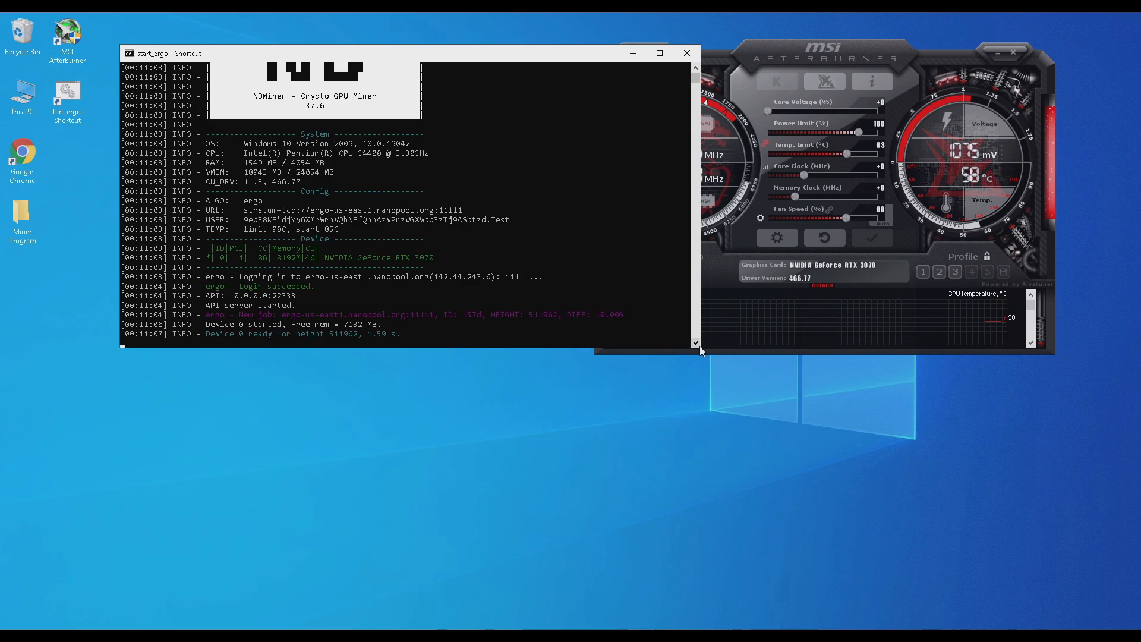
drag(698, 353, 580, 437)
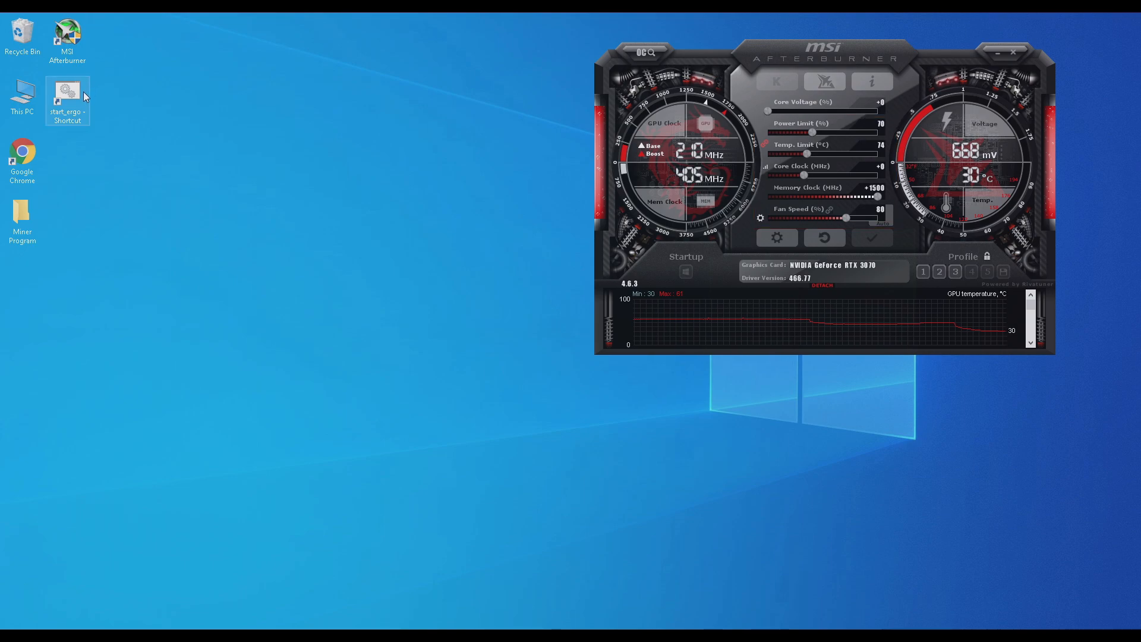
double_click(68, 95)
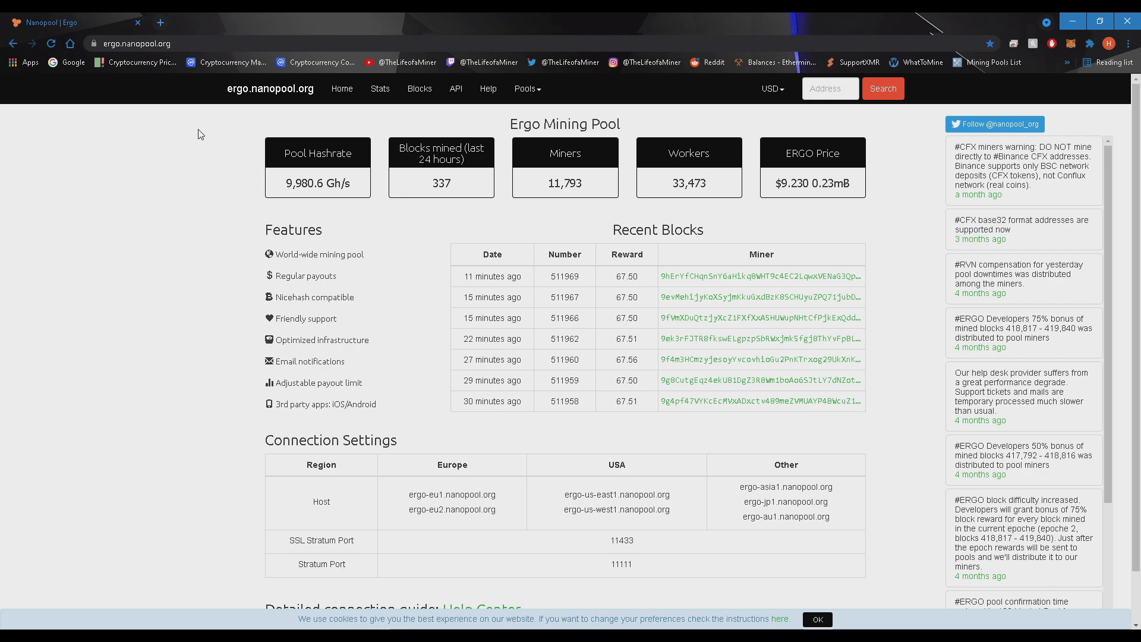
click(883, 88)
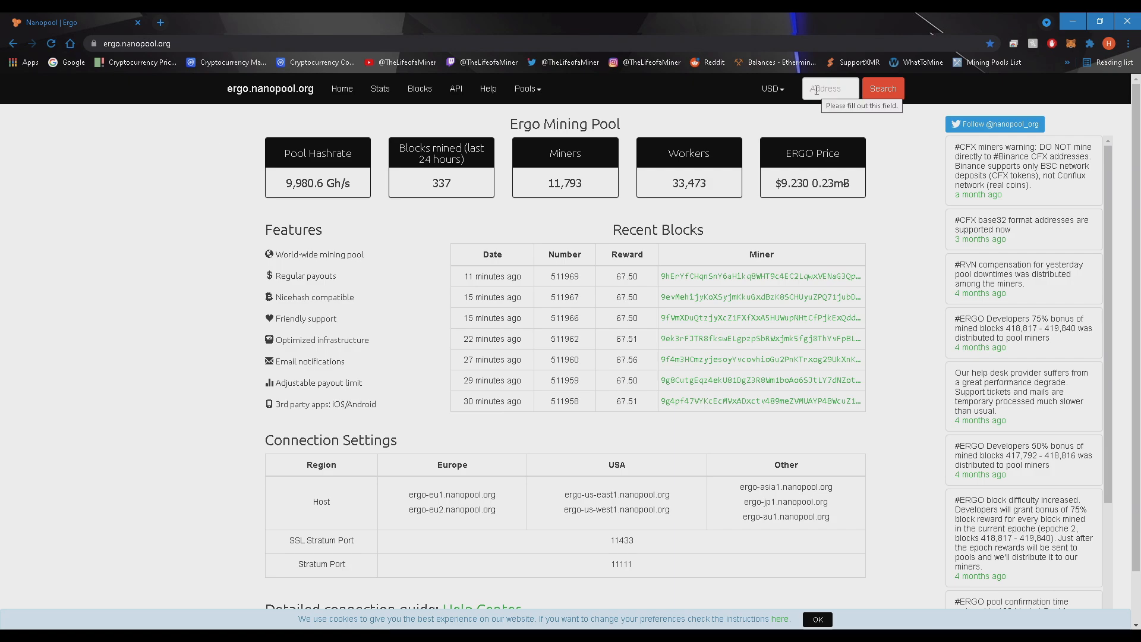
text(9eqE8KBid)
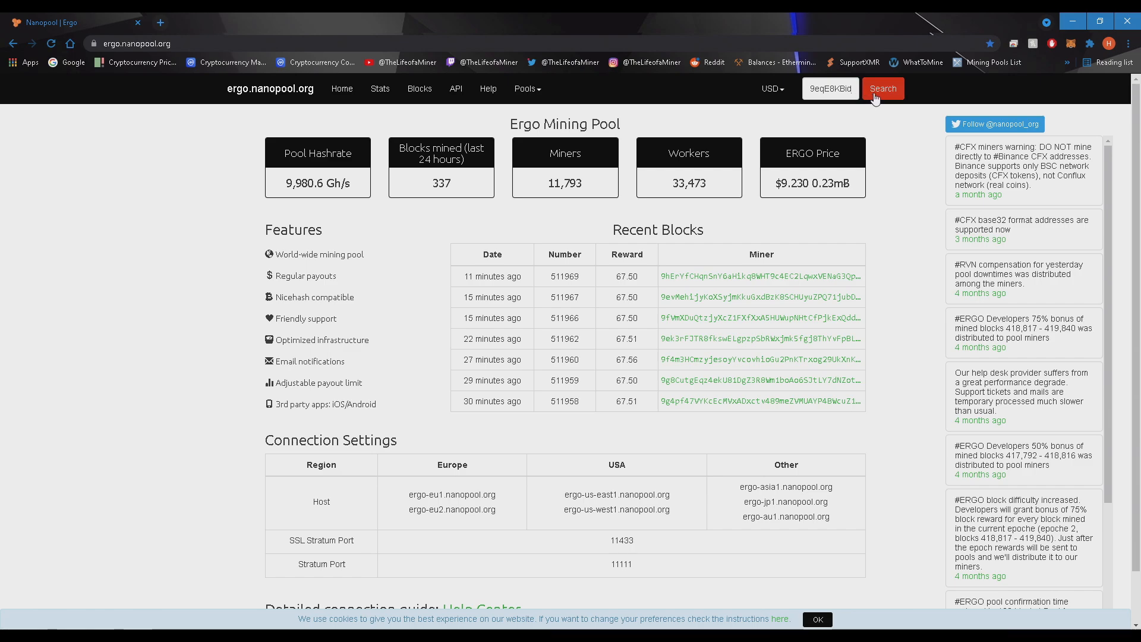
click(883, 88)
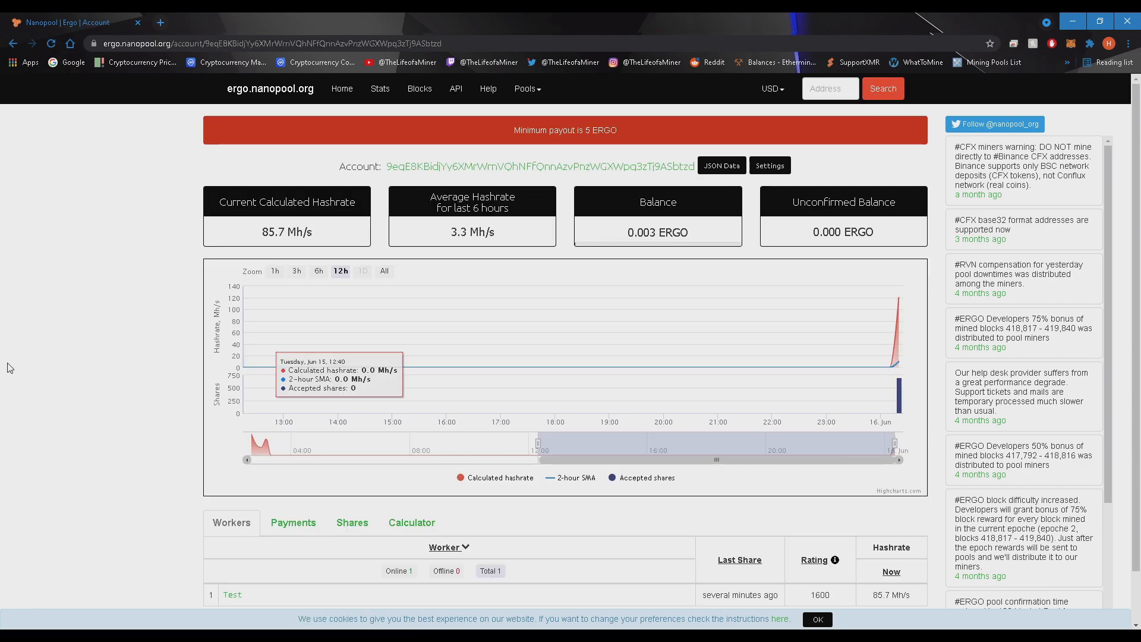
mouse_move(108, 297)
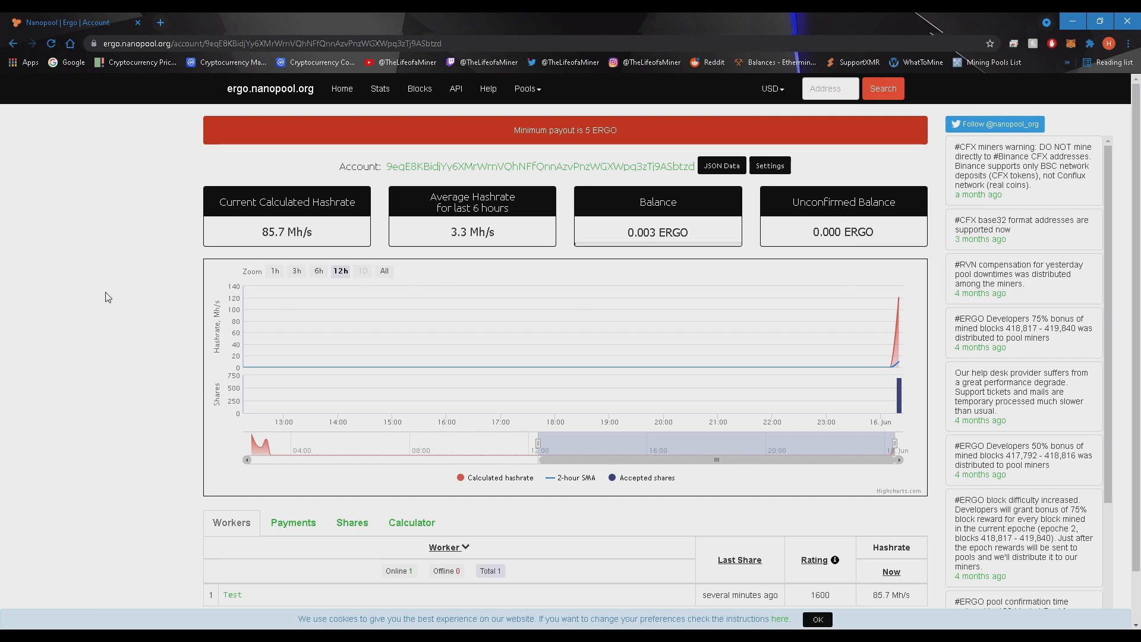
mouse_move(112, 288)
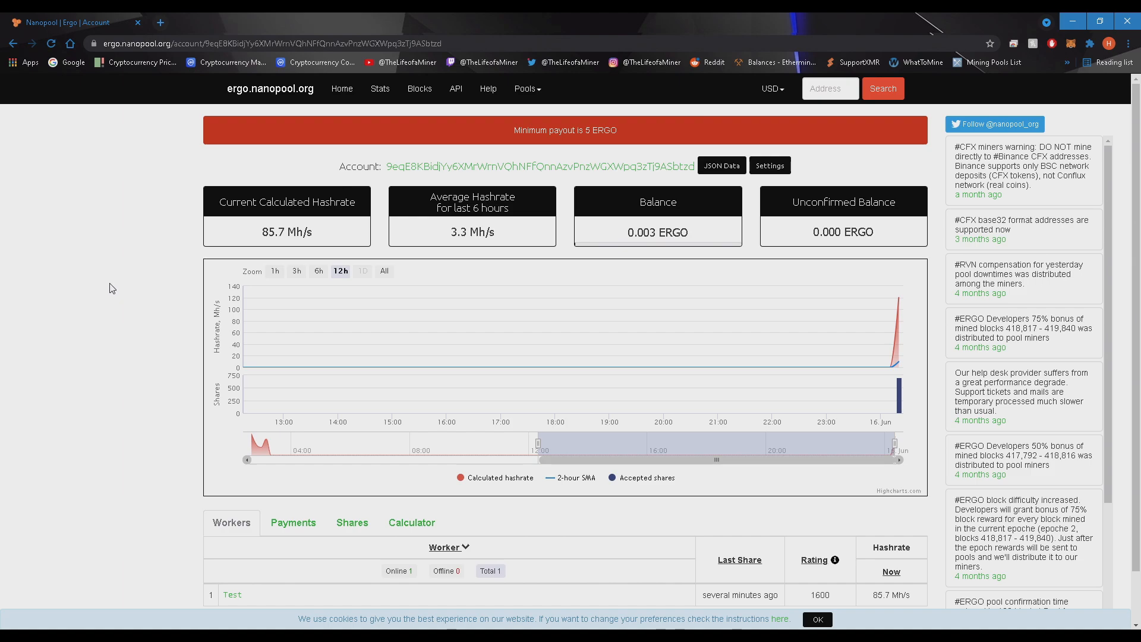